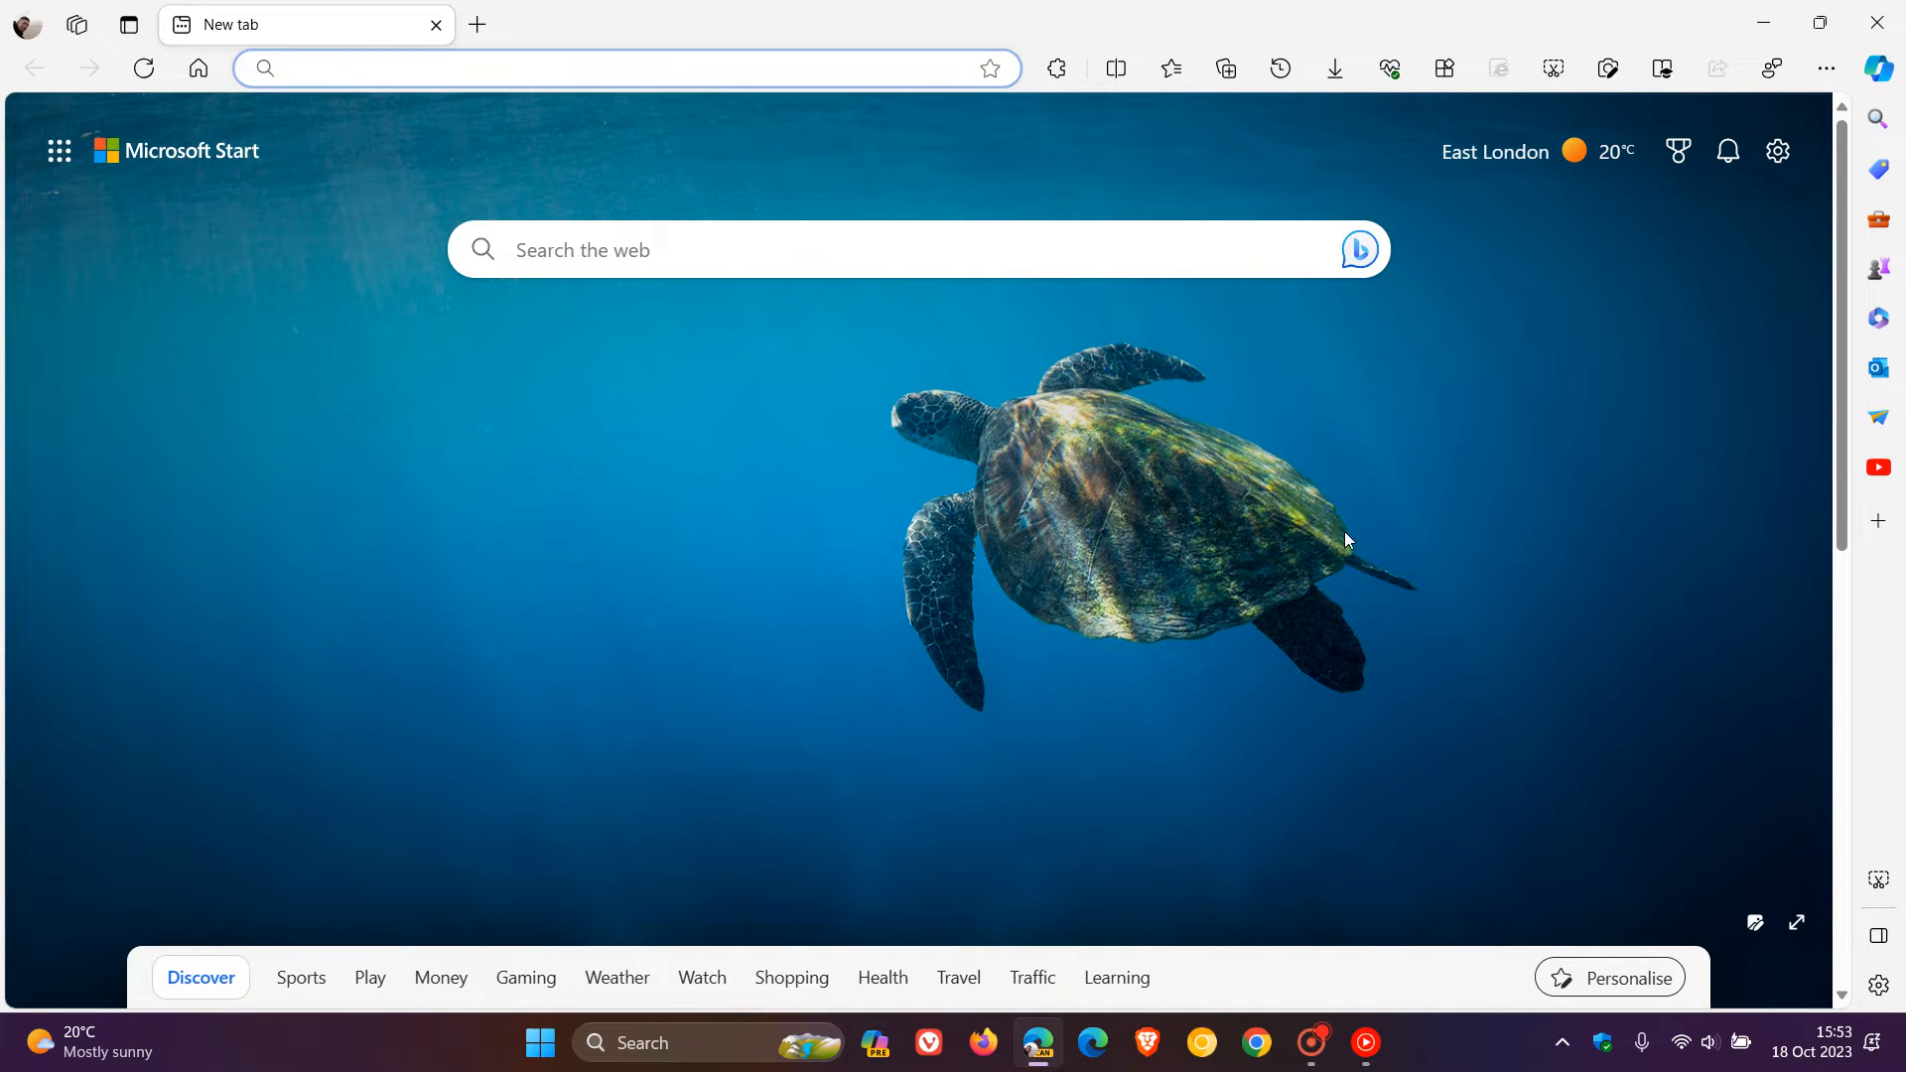
{"action": "mouse_move", "coordinate": [1412, 635]}
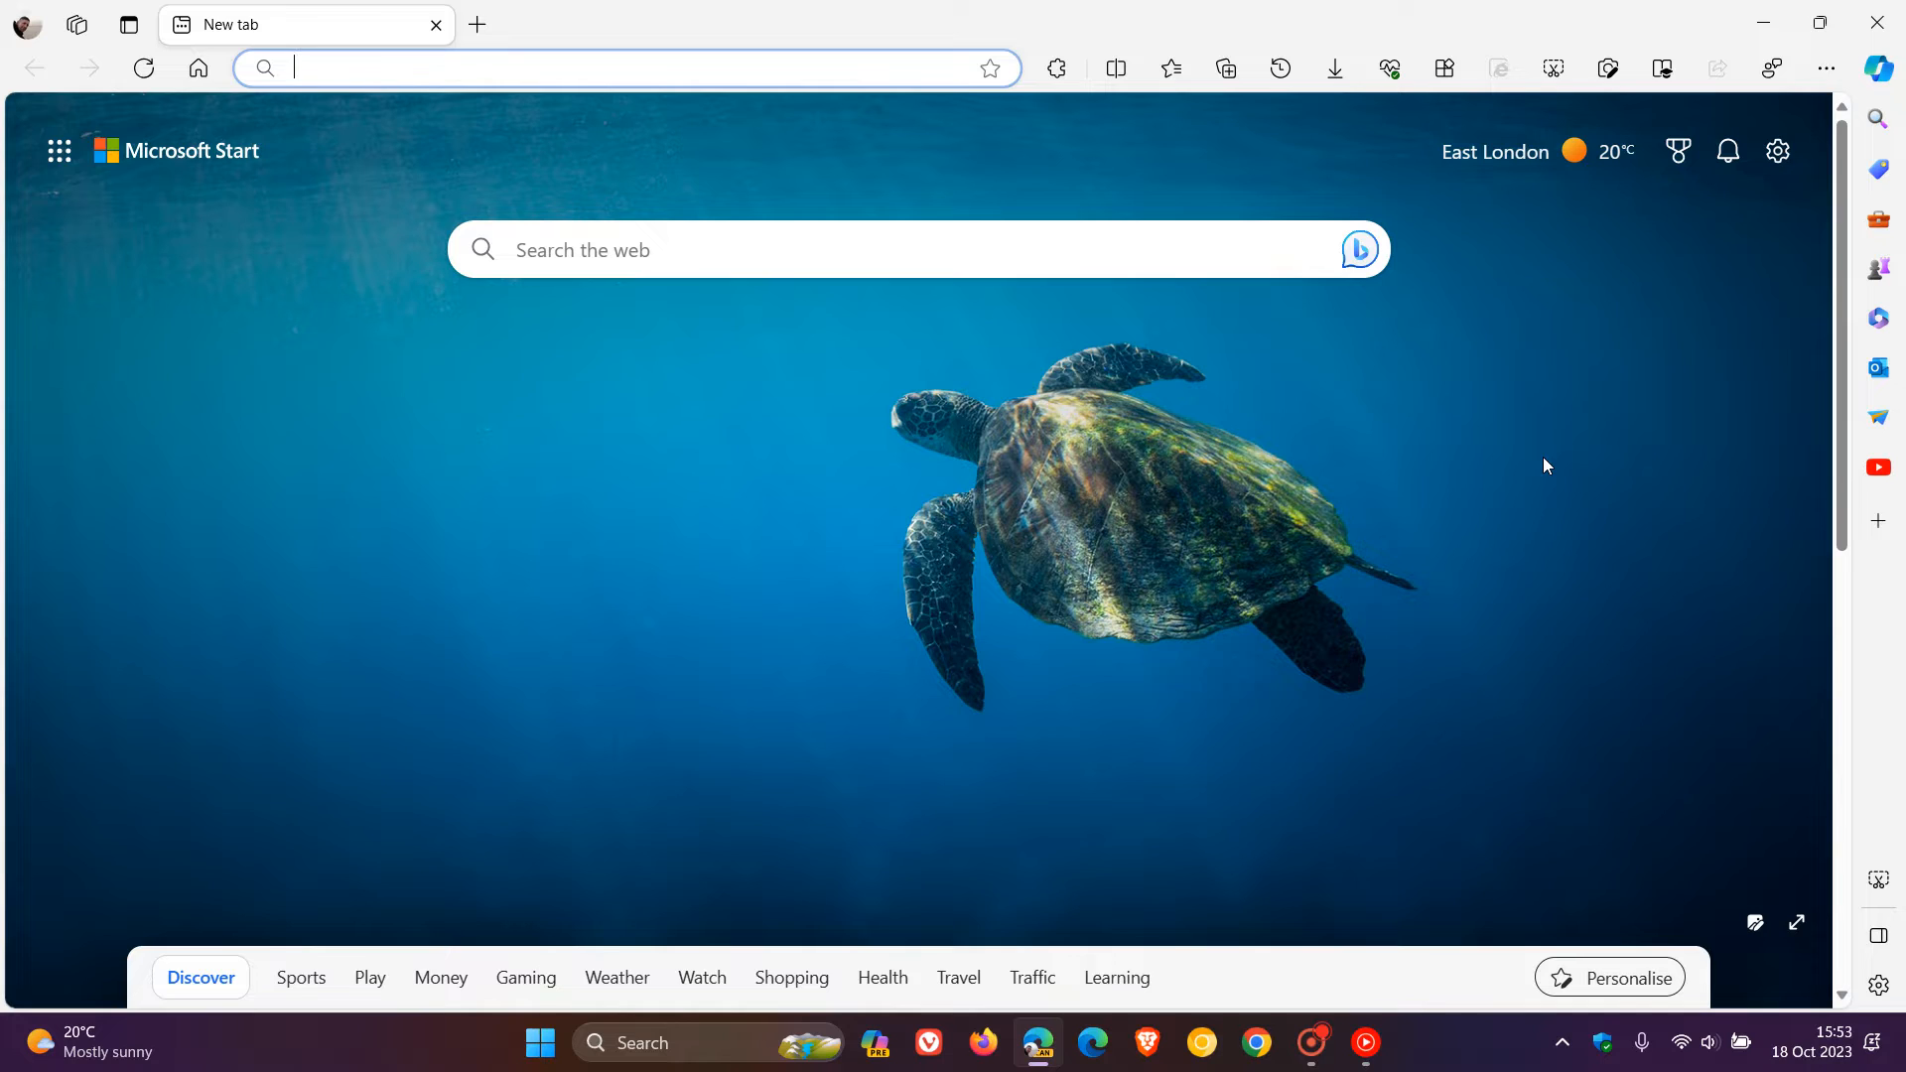
{"action": "mouse_move", "coordinate": [1144, 465]}
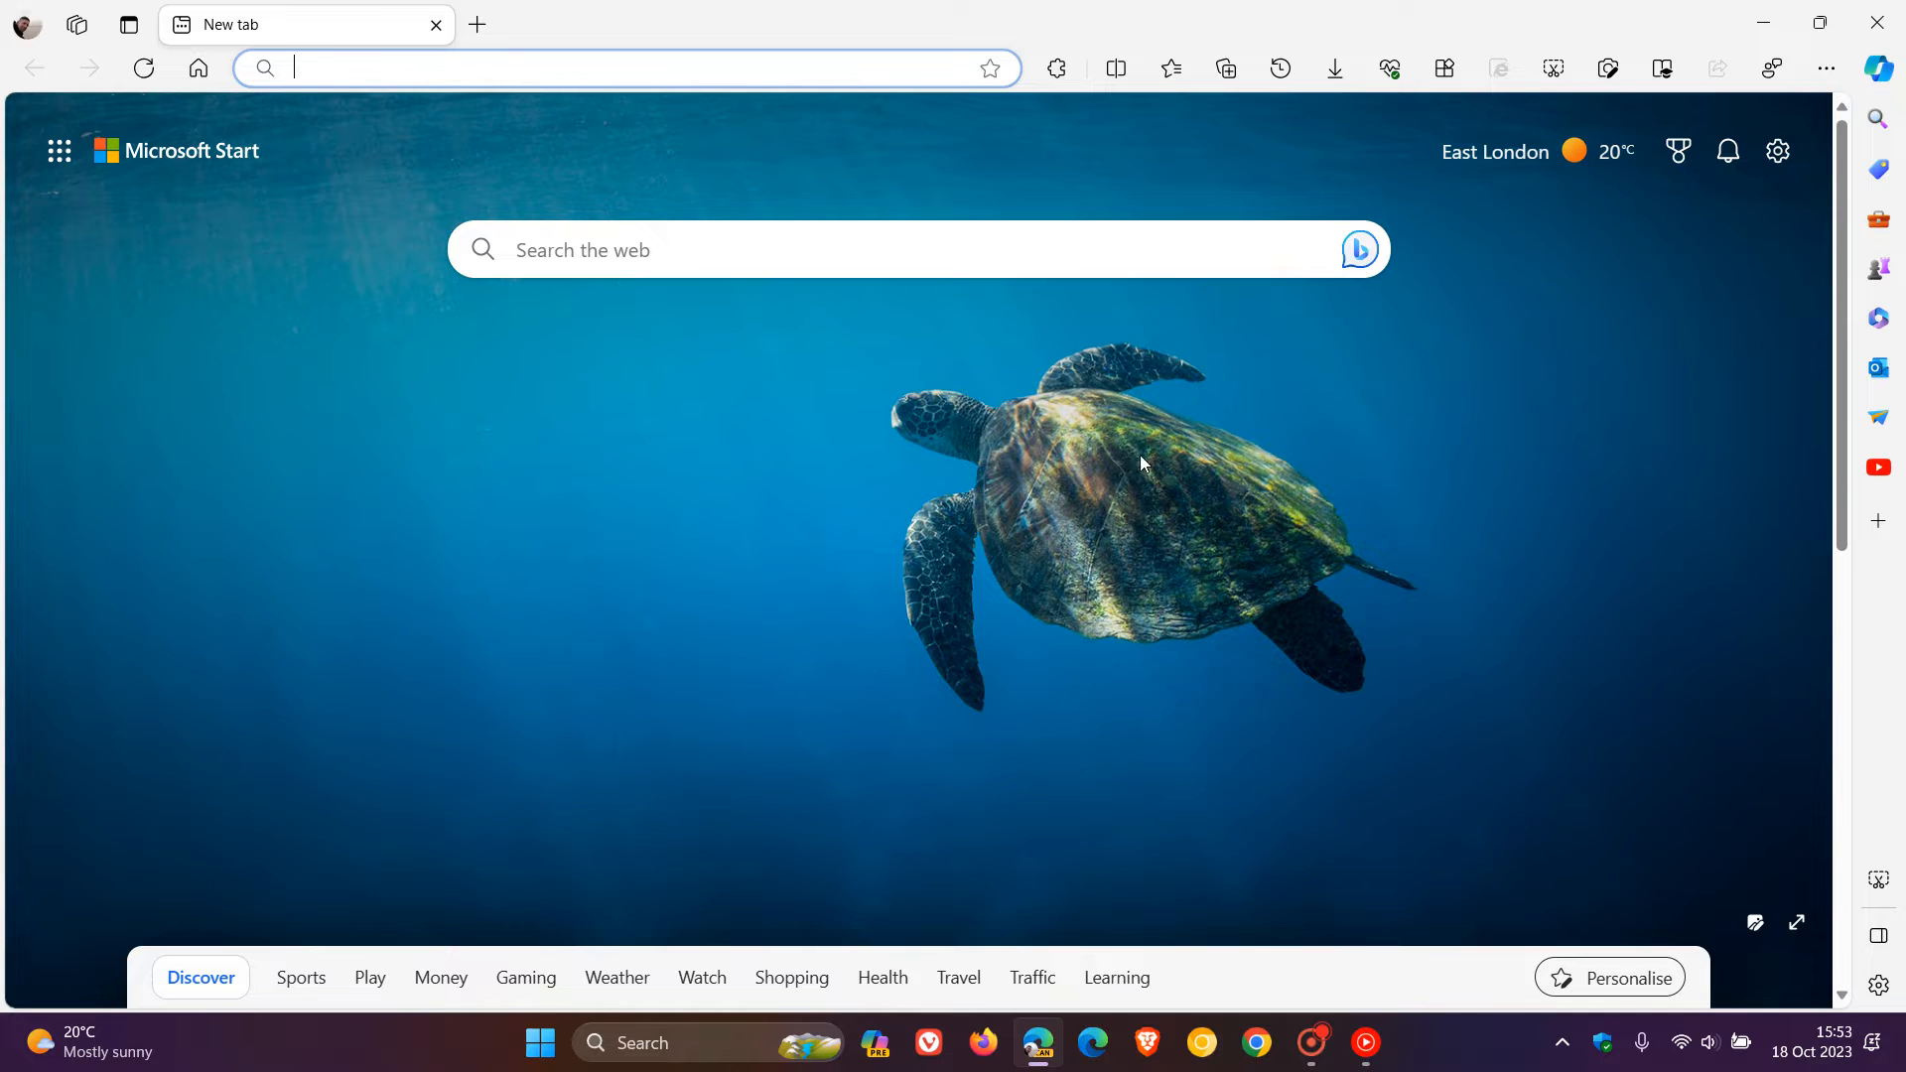
{"action": "mouse_move", "coordinate": [1374, 537]}
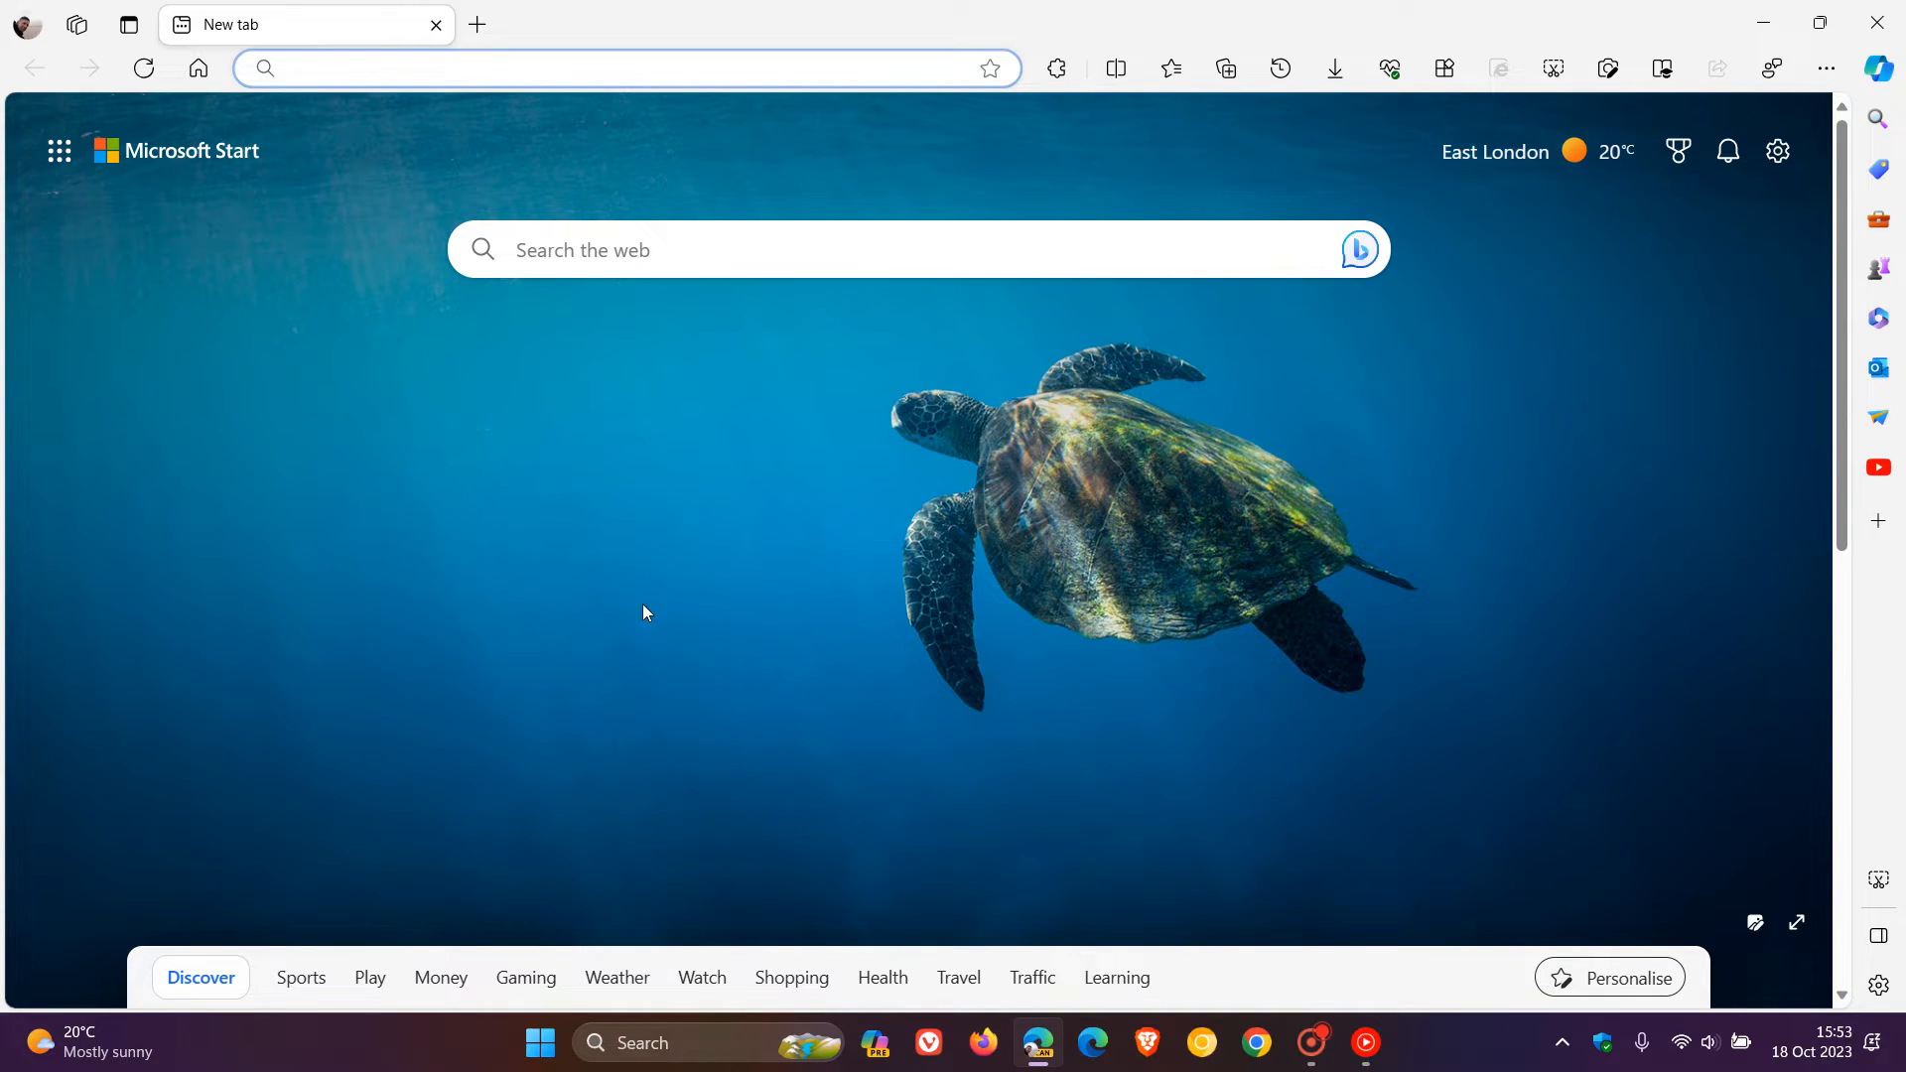
Close the Edge Canary window, leaving only the Windows desktop and taskbar
{"action": "left_click", "coordinate": [608, 67]}
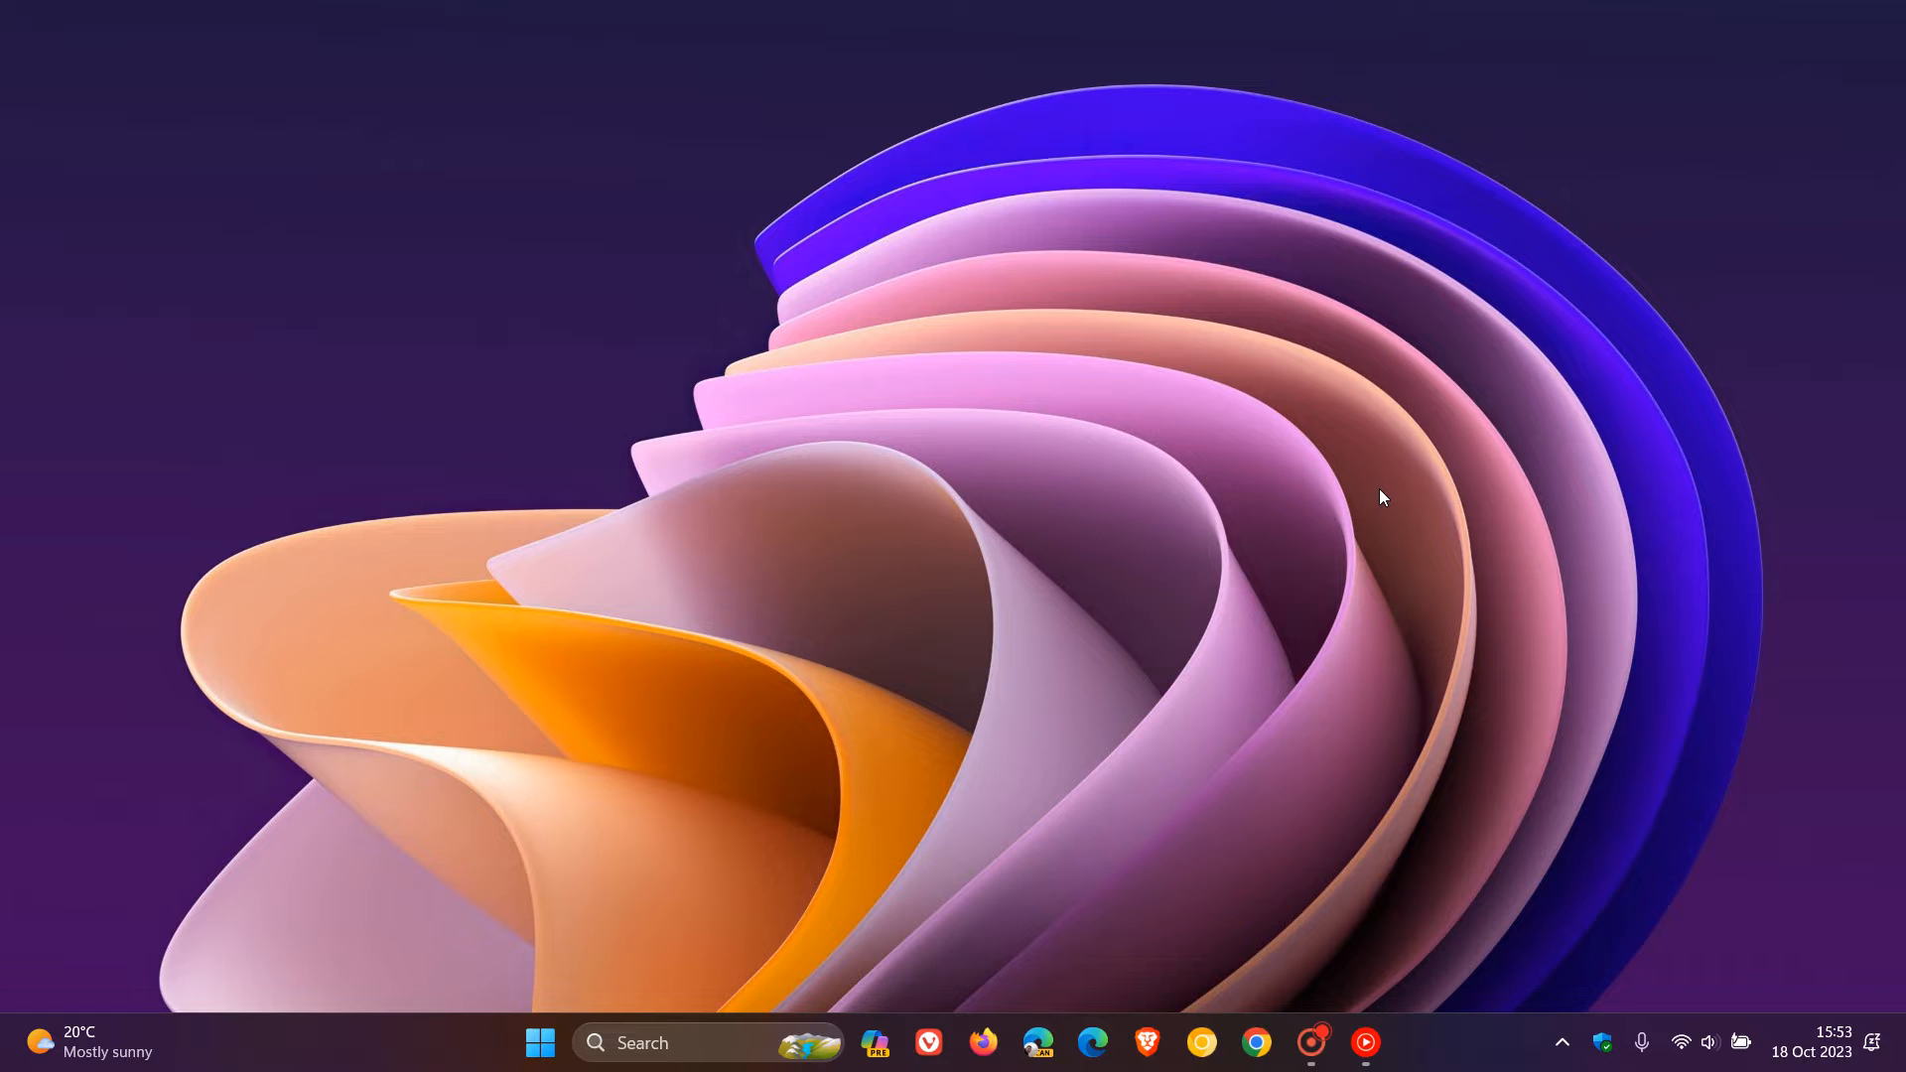
{"action": "left_click", "coordinate": [1036, 1042]}
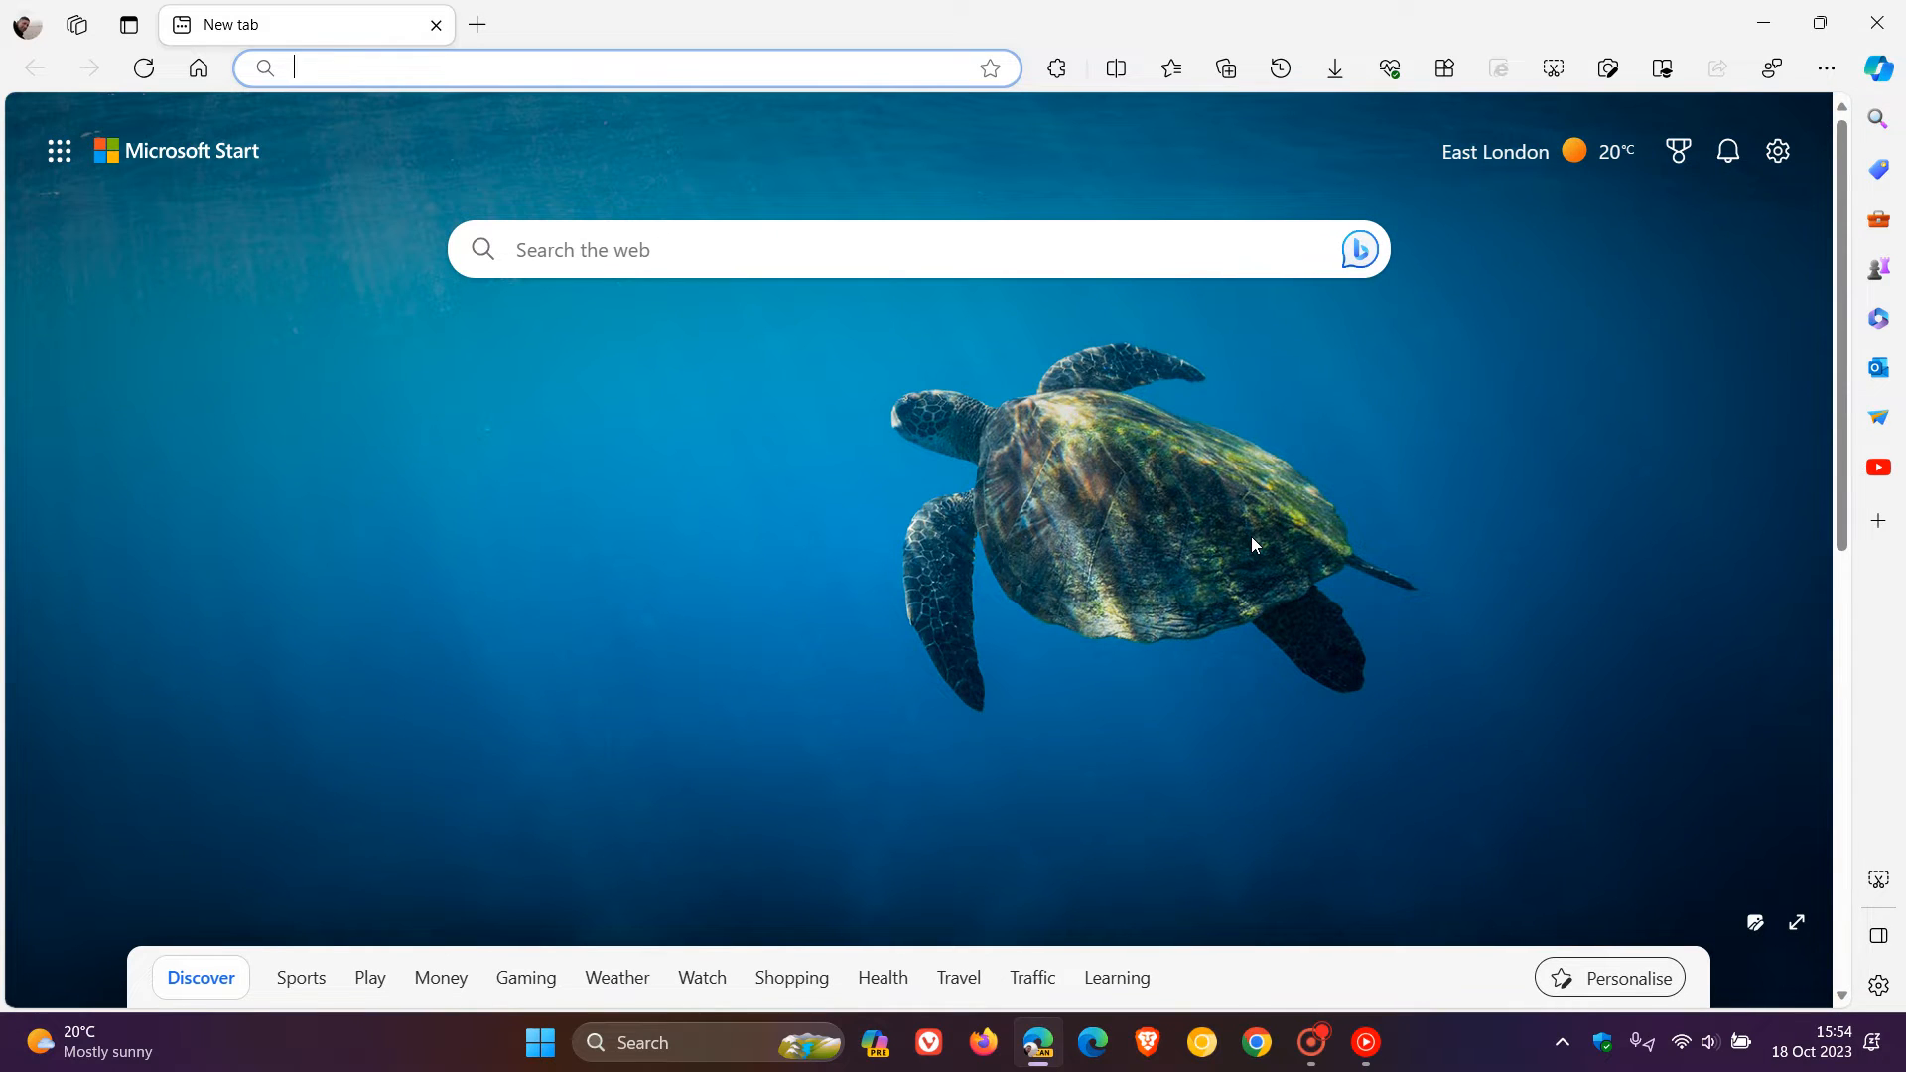
{"action": "mouse_move", "coordinate": [1348, 498]}
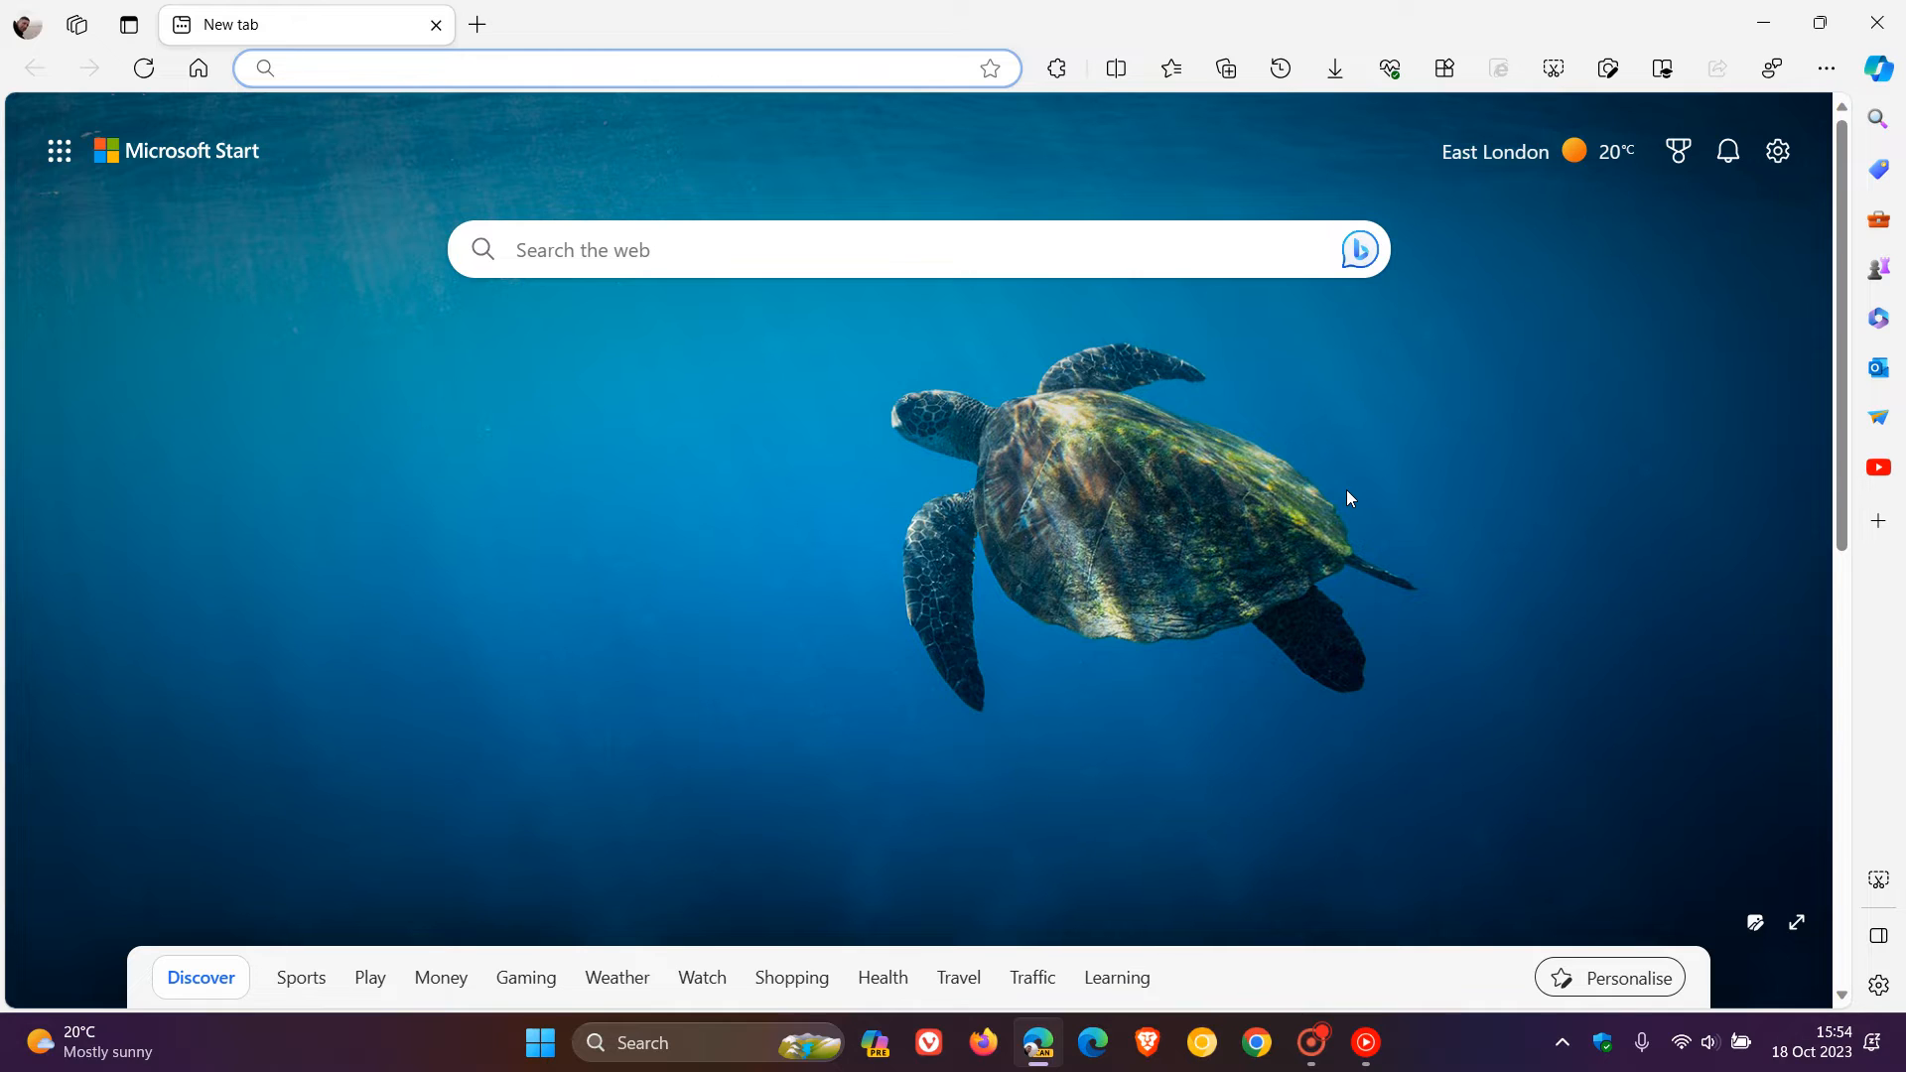
{"action": "left_click", "coordinate": [608, 67]}
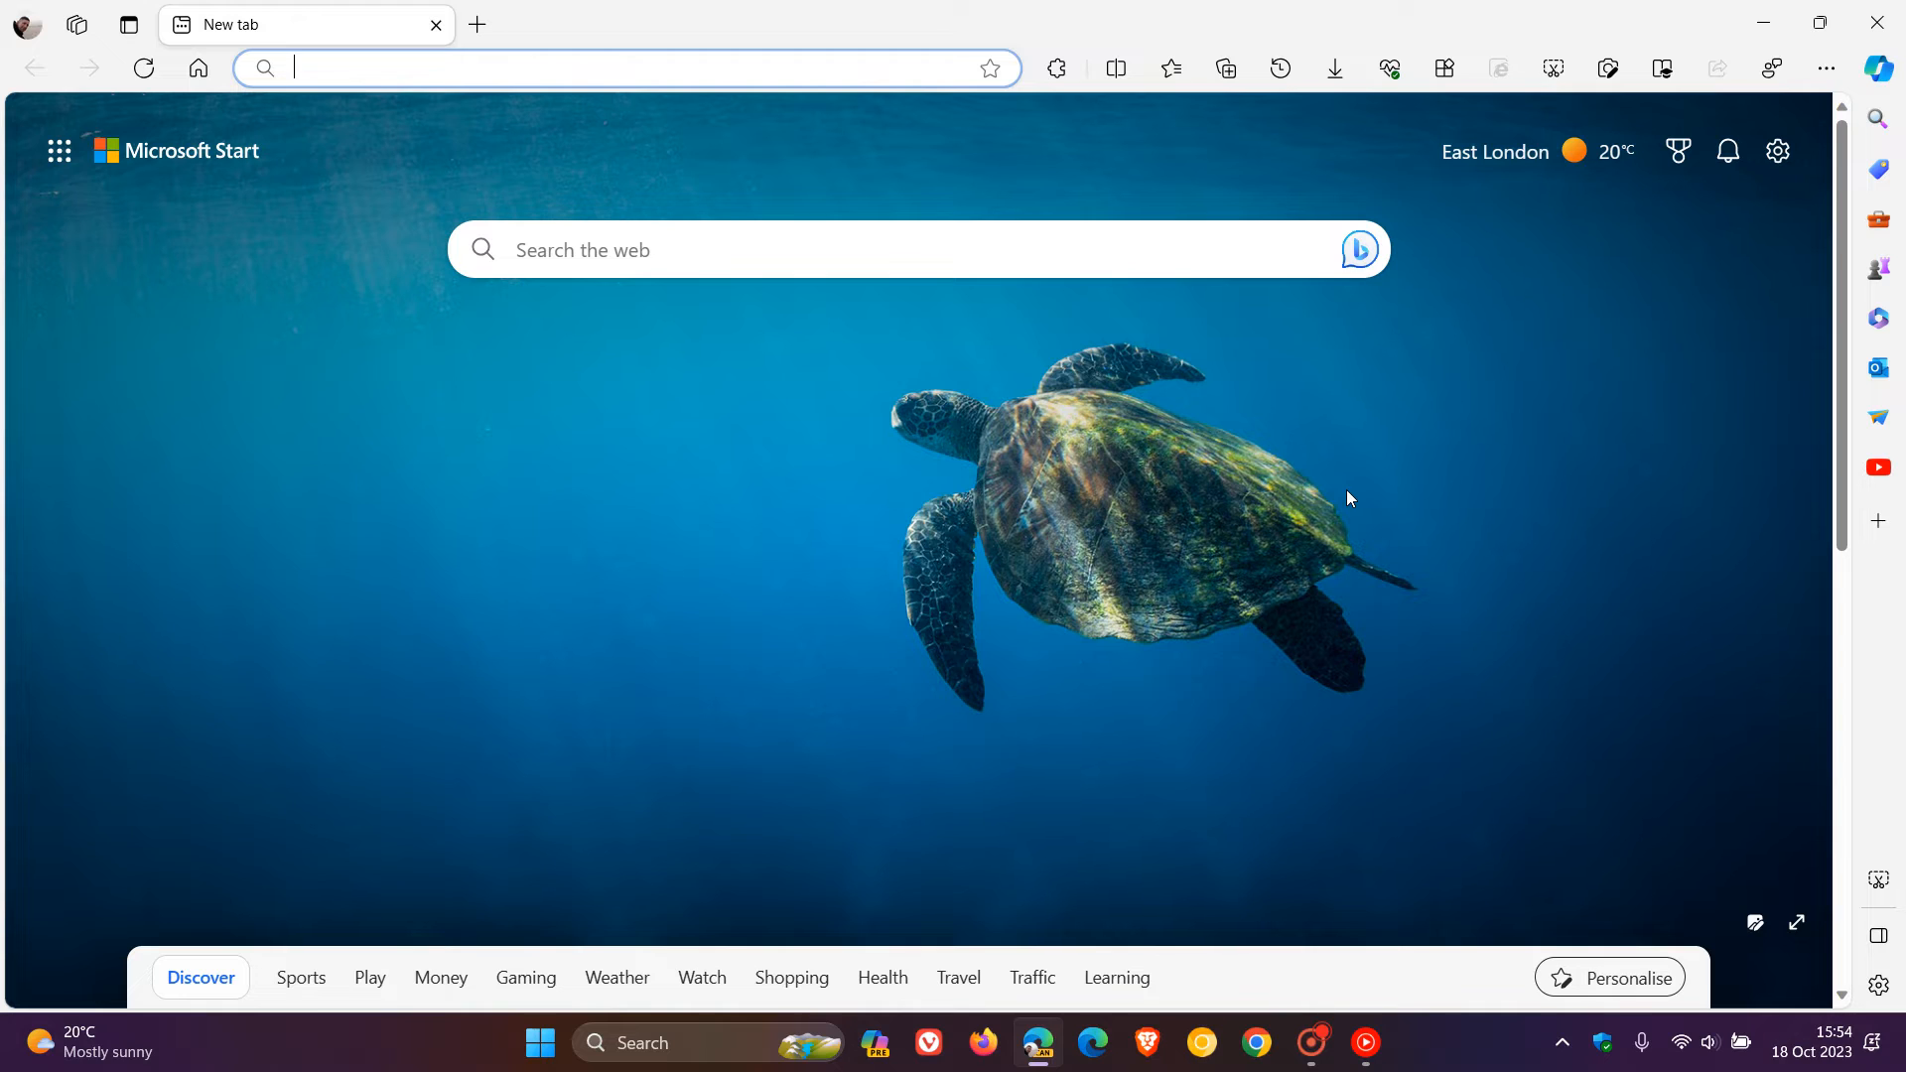
{"action": "mouse_move", "coordinate": [1441, 213]}
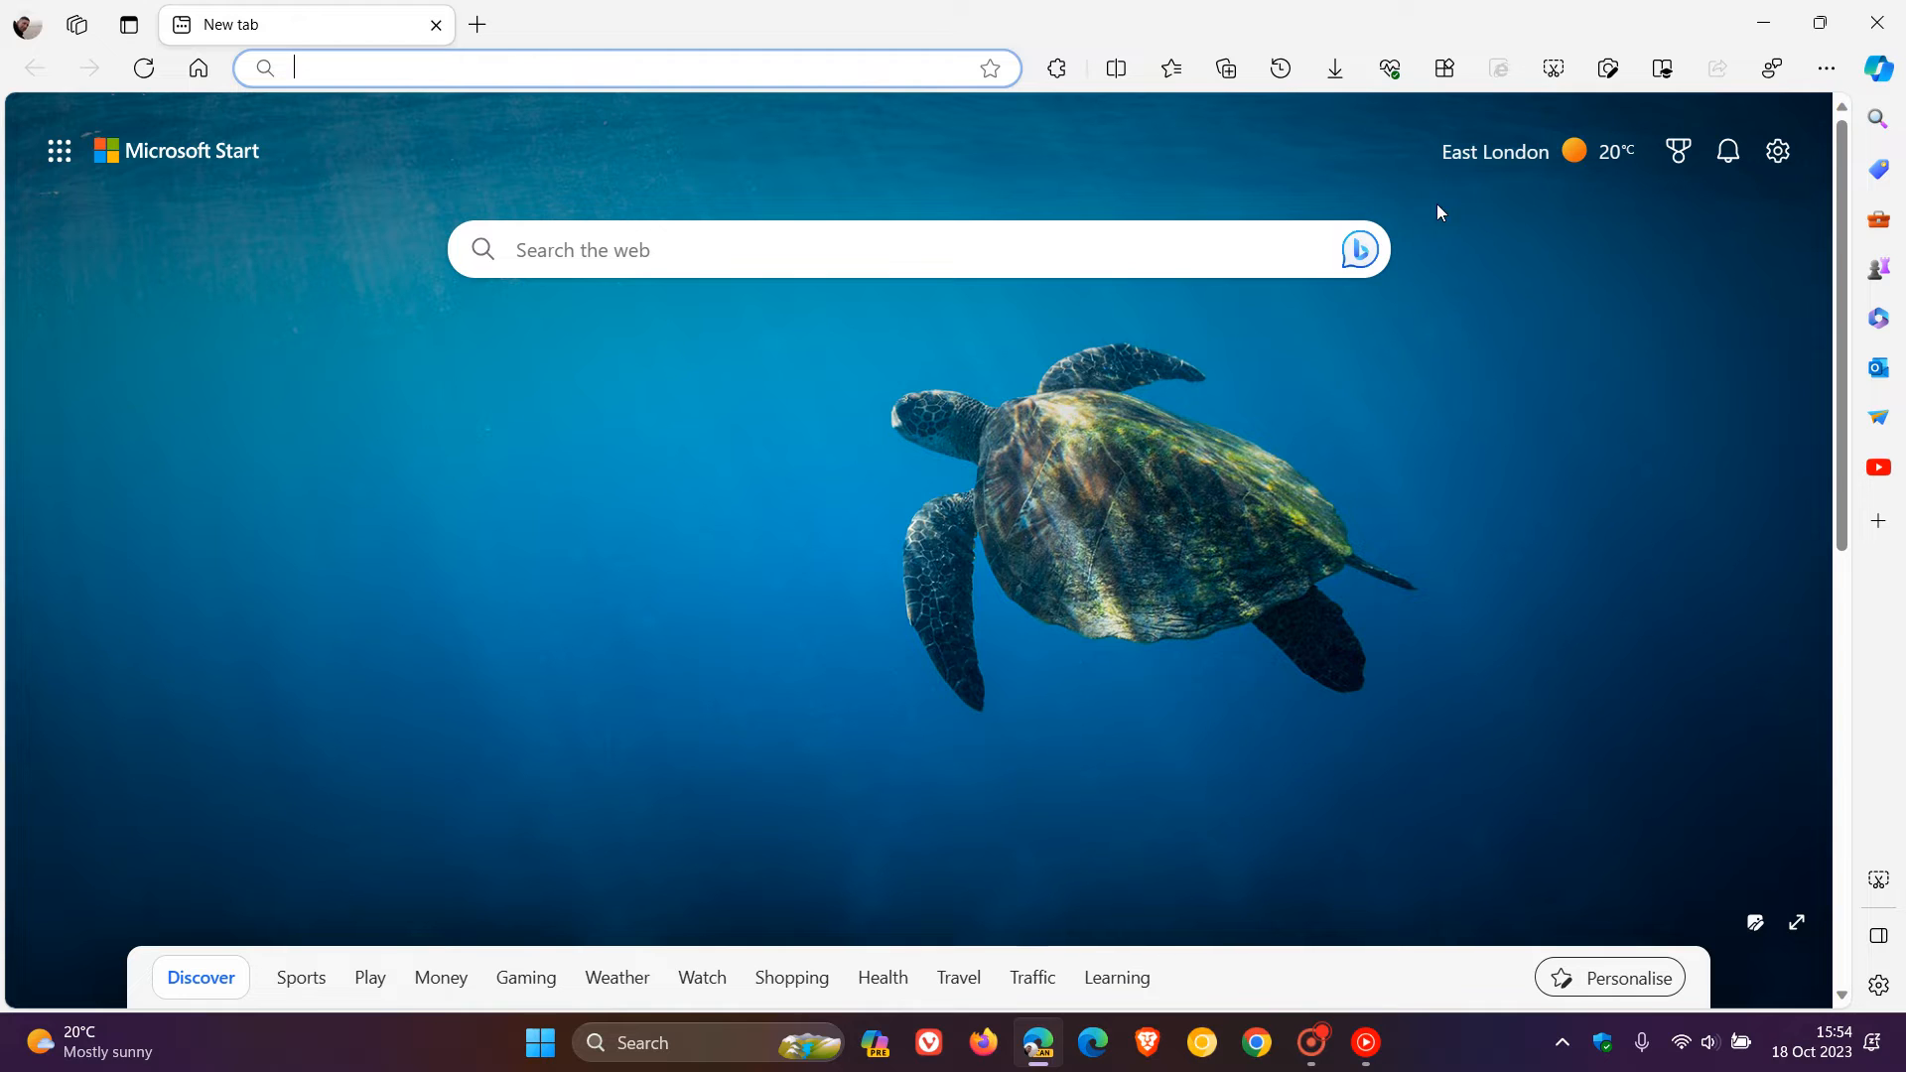
{"action": "left_click", "coordinate": [1820, 22]}
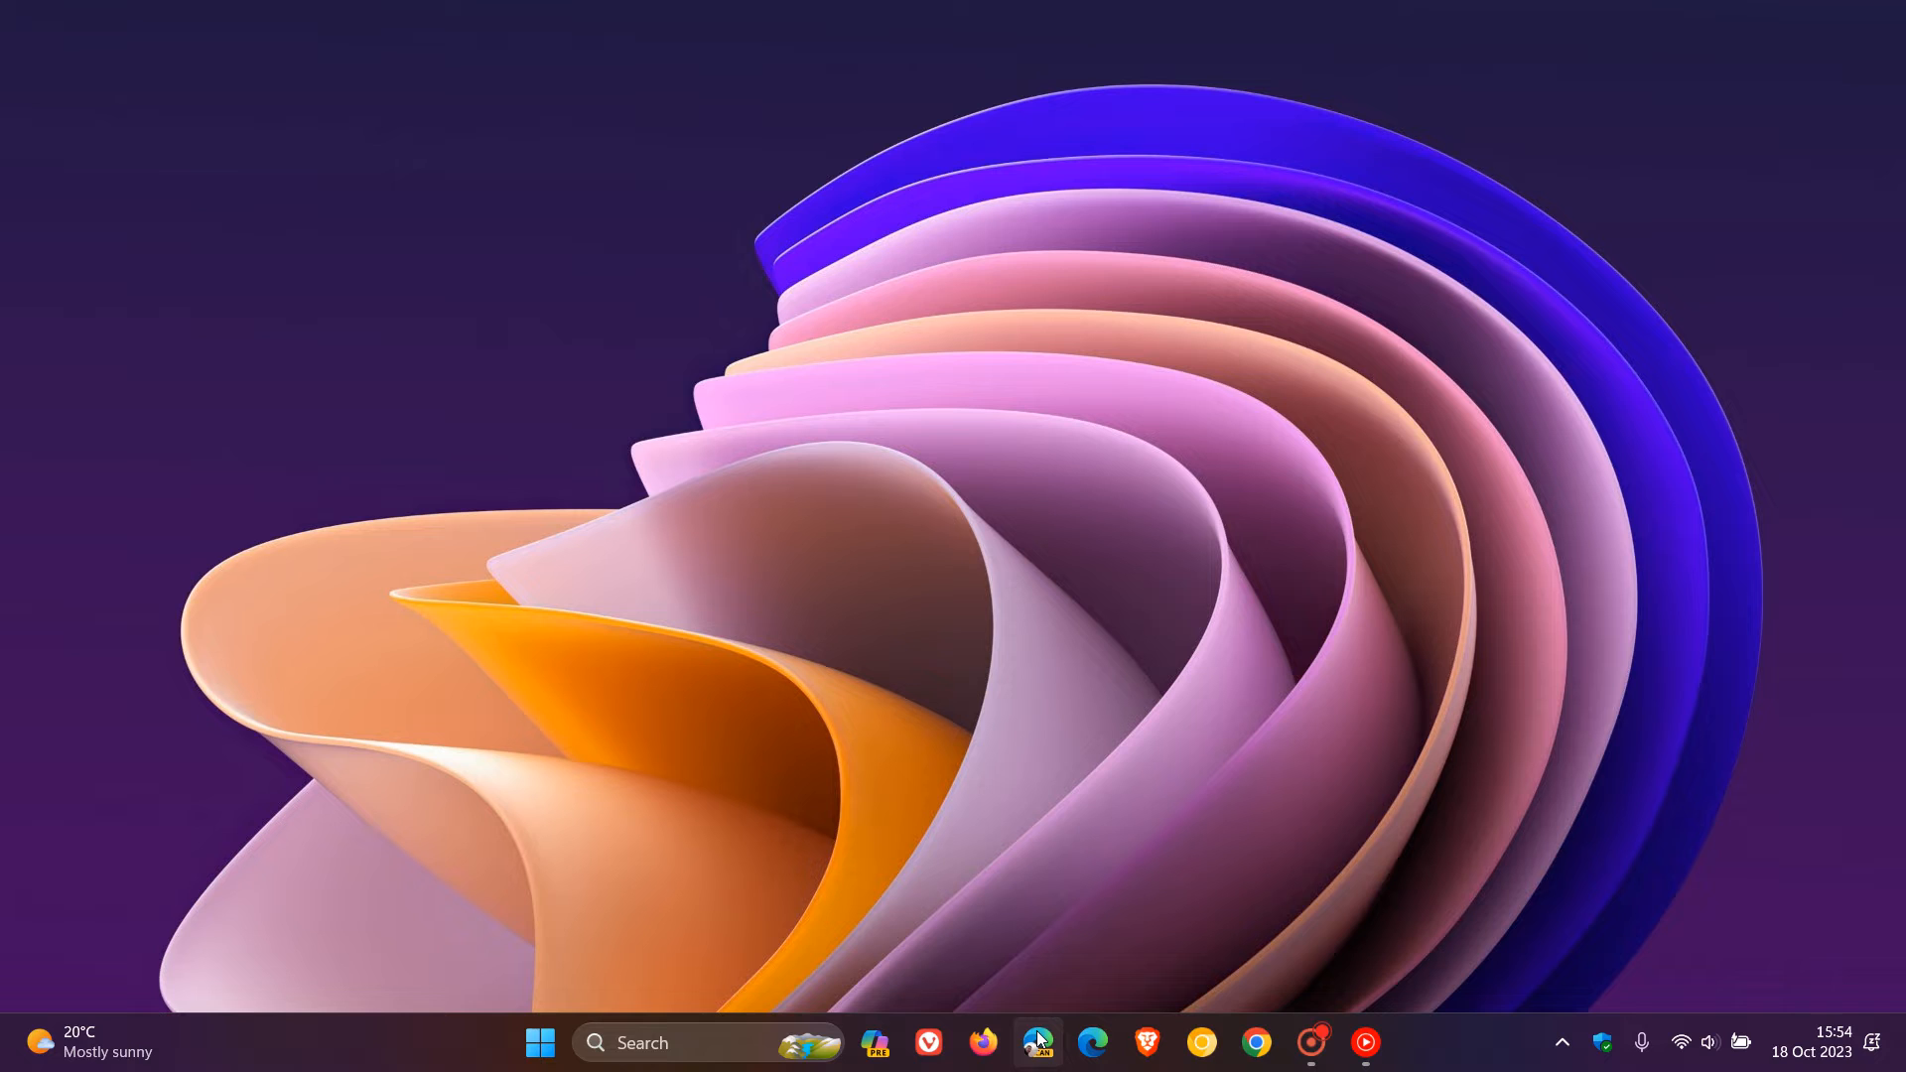
{"action": "left_click", "coordinate": [1038, 1052]}
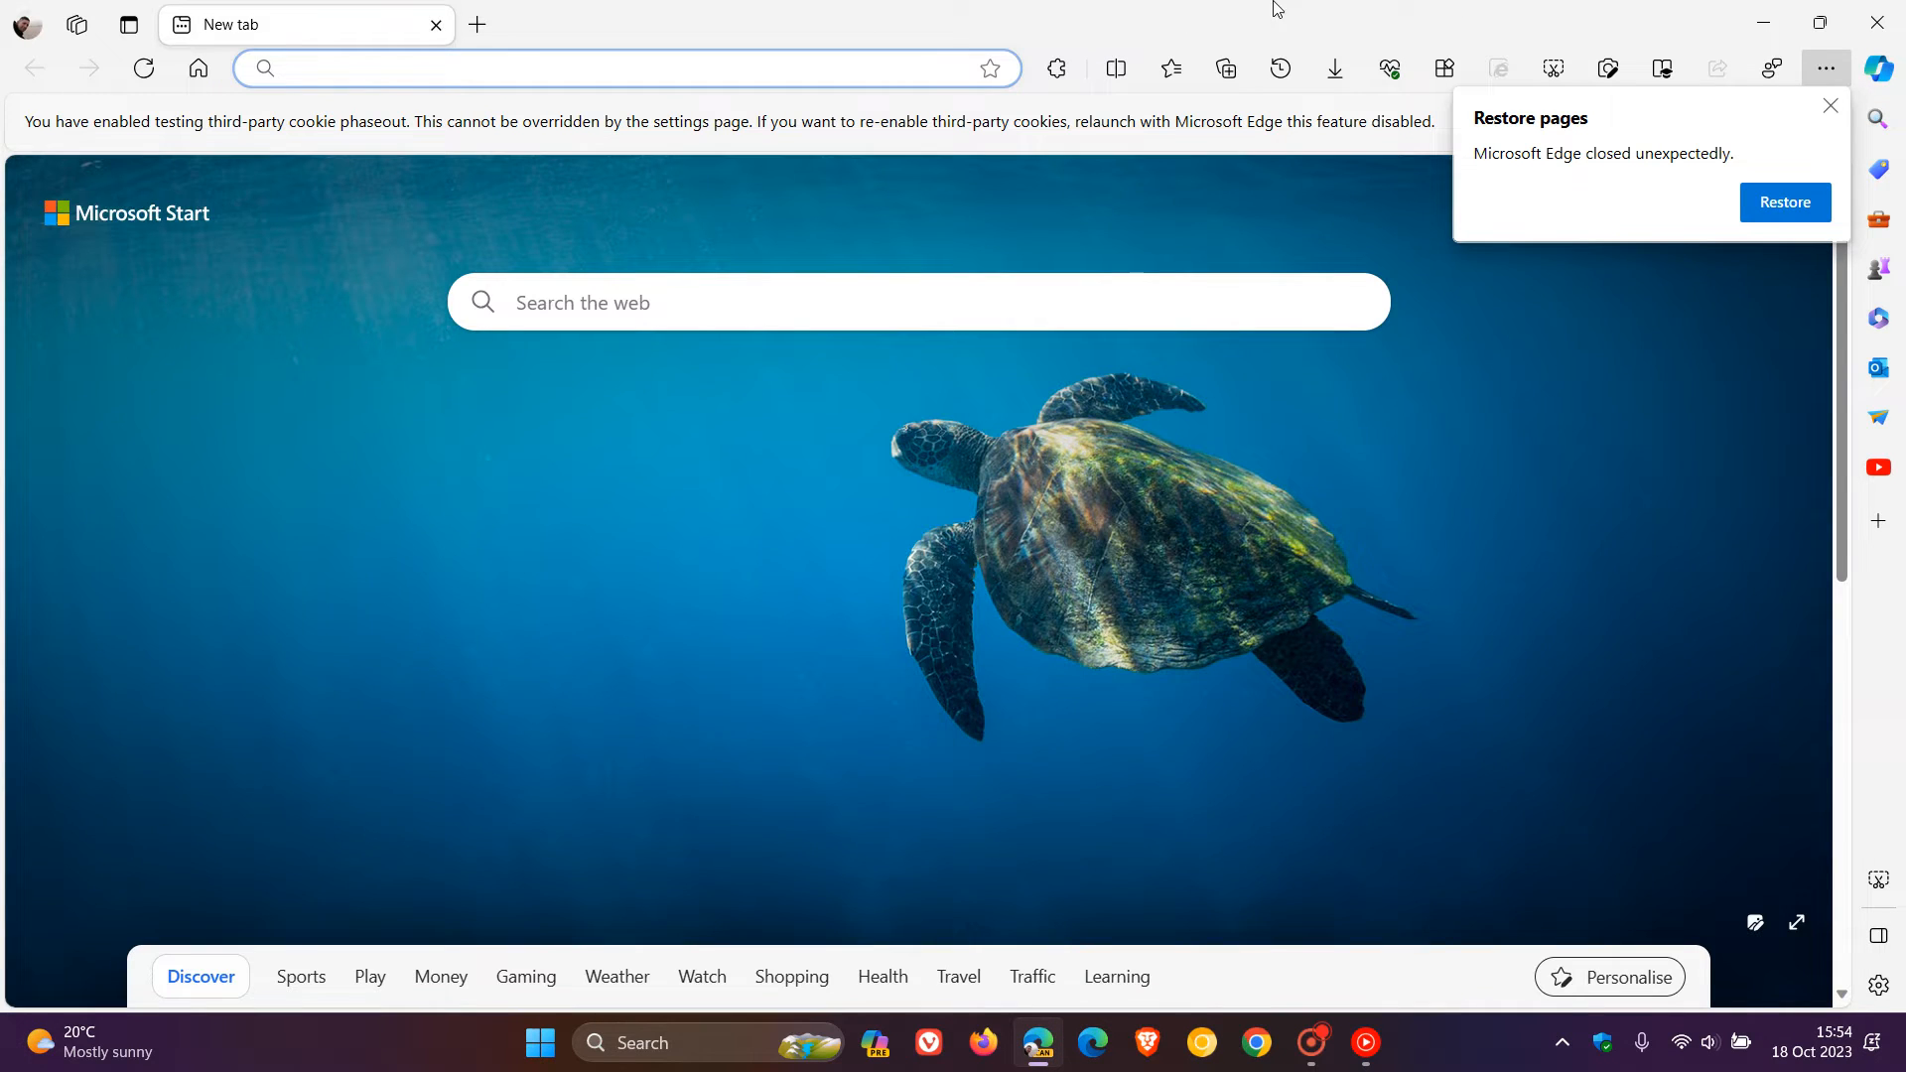
{"action": "left_click", "coordinate": [1876, 67]}
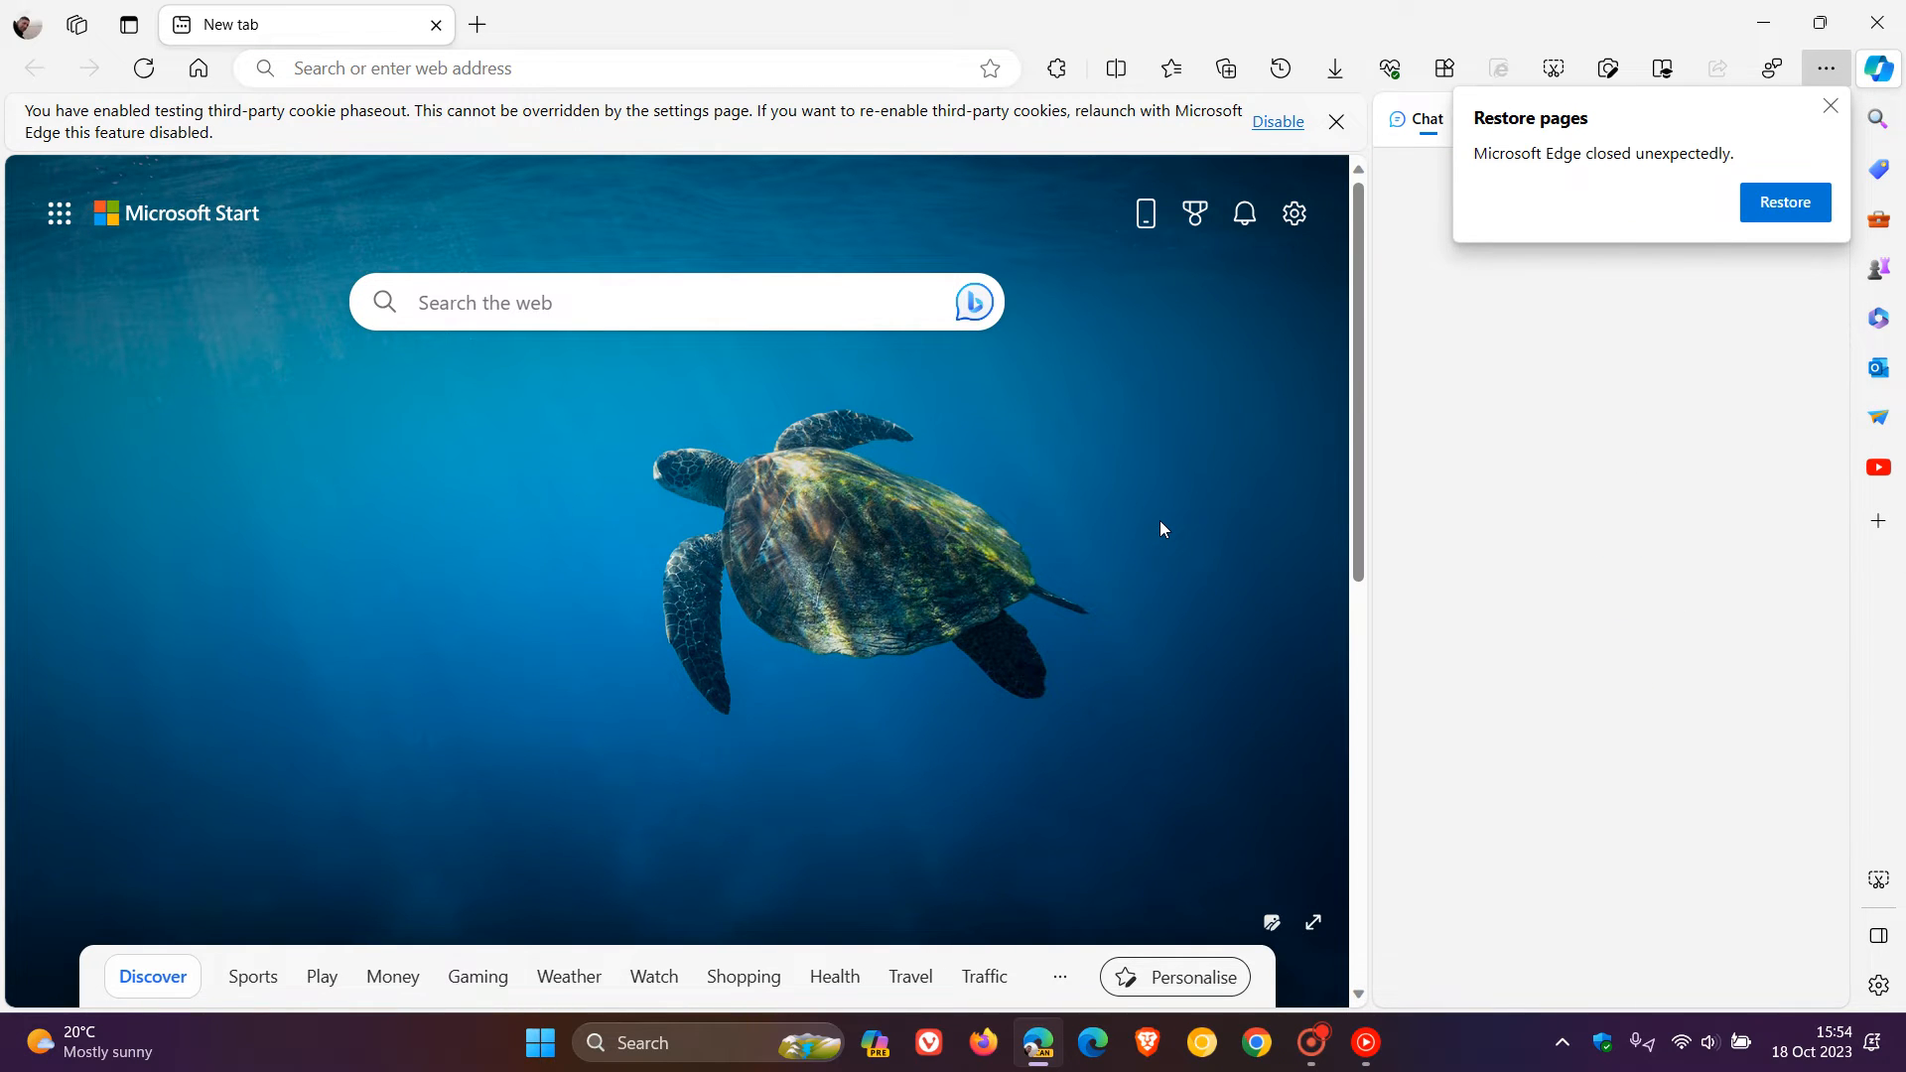
{"action": "left_click", "coordinate": [1412, 117]}
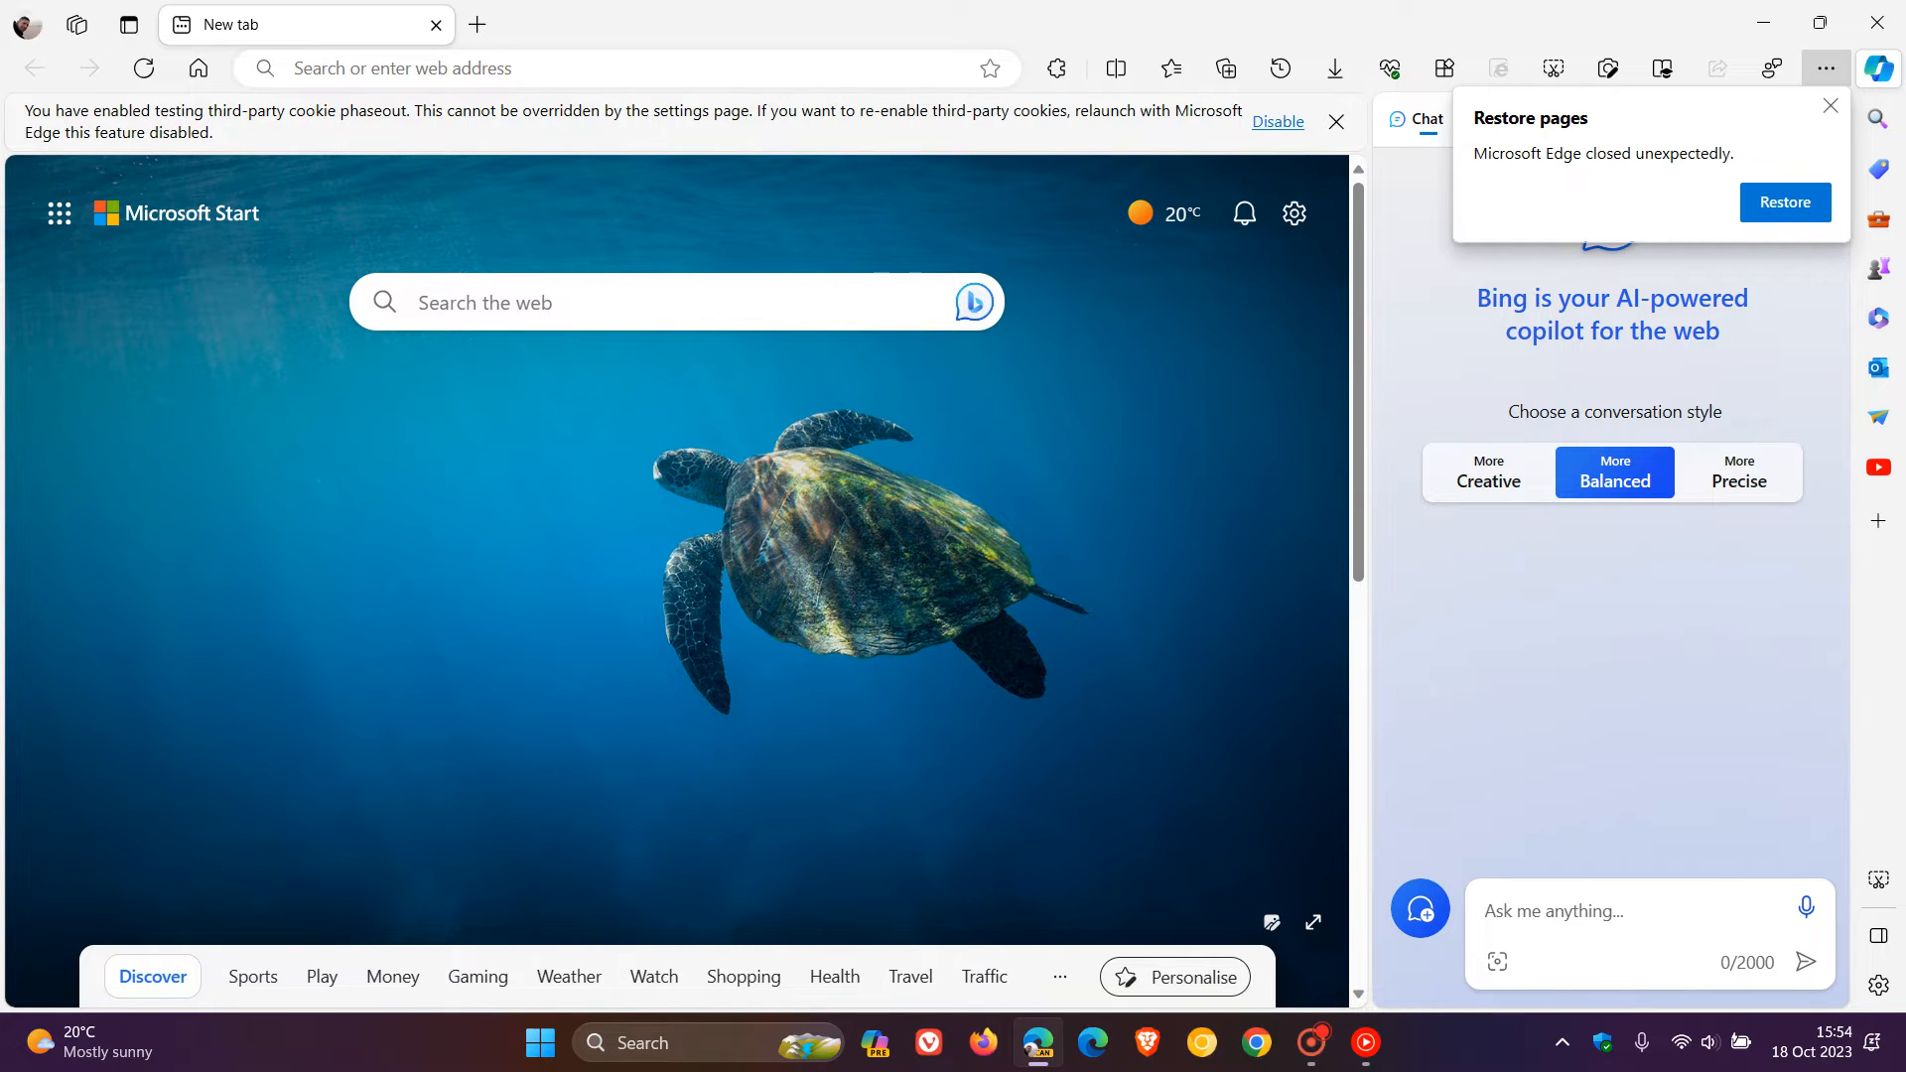
{"action": "left_click", "coordinate": [487, 67]}
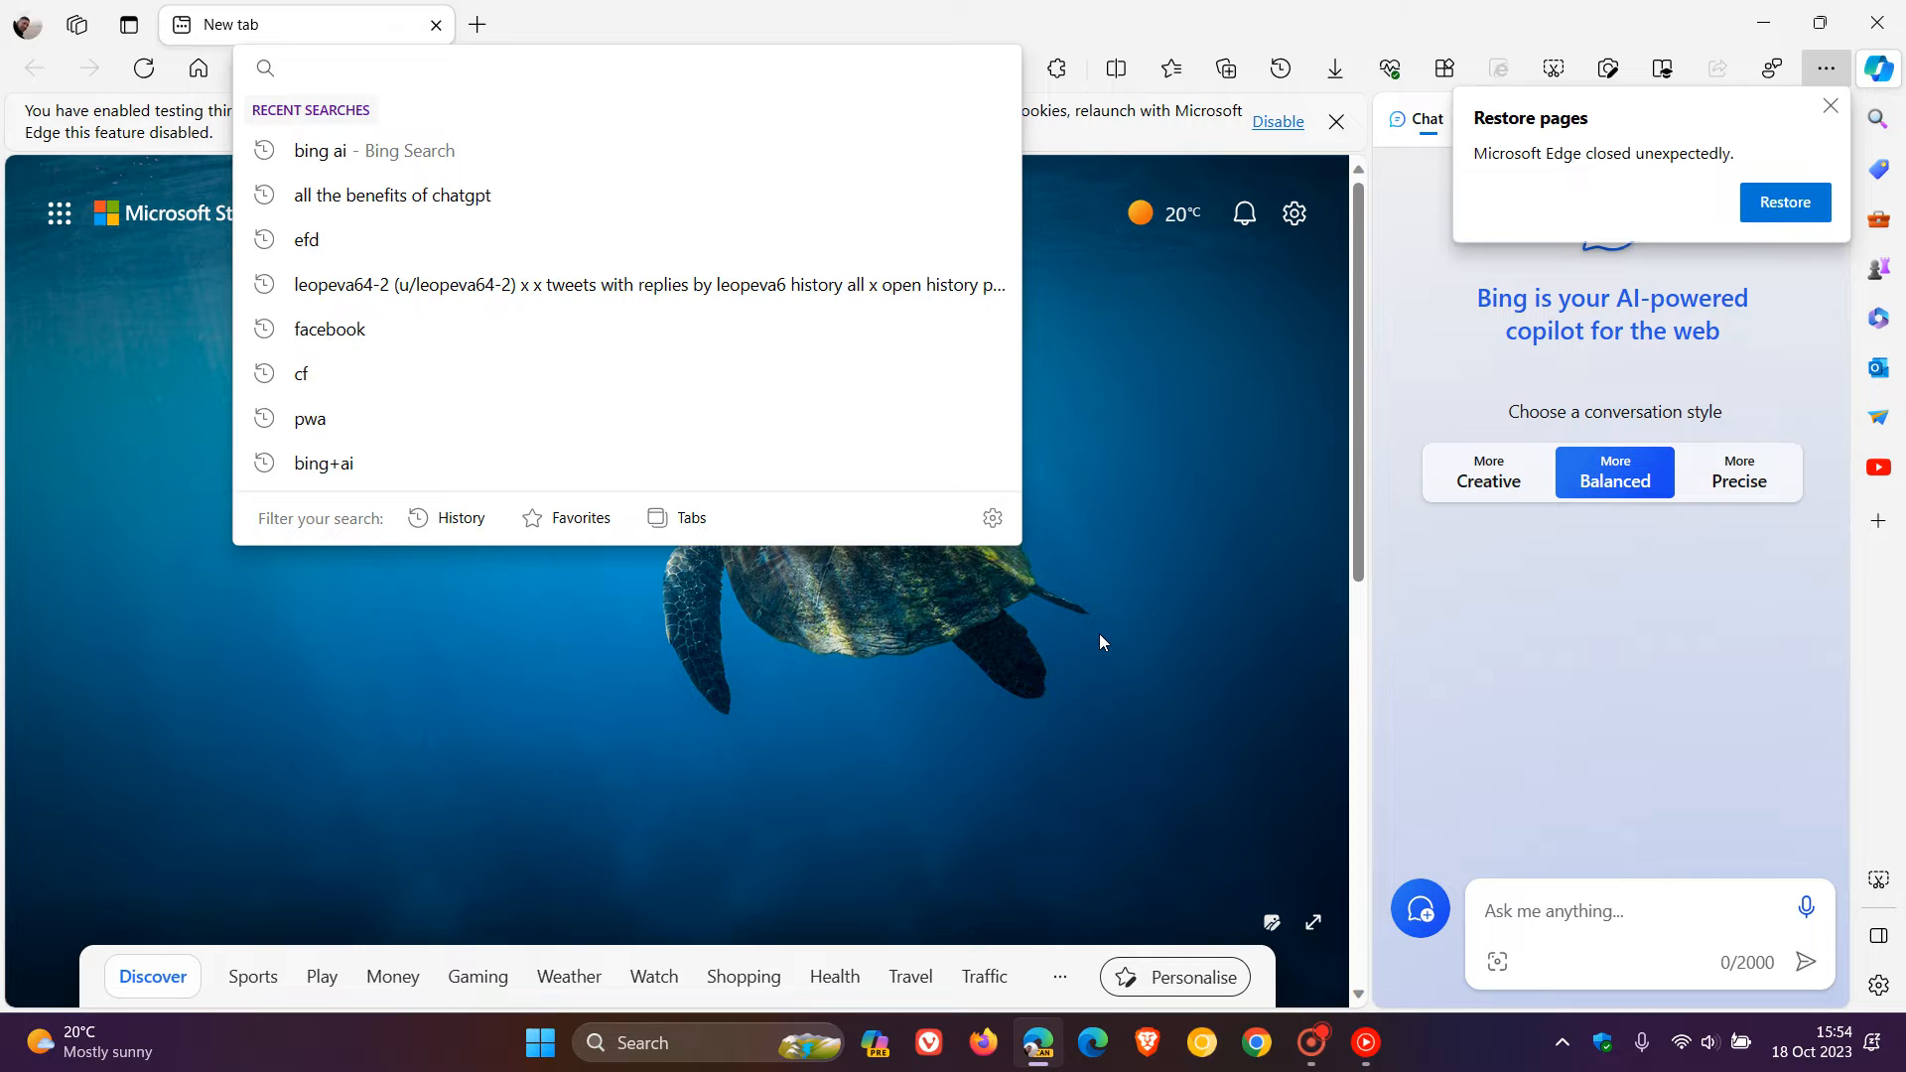
{"action": "type", "text": "ef"}
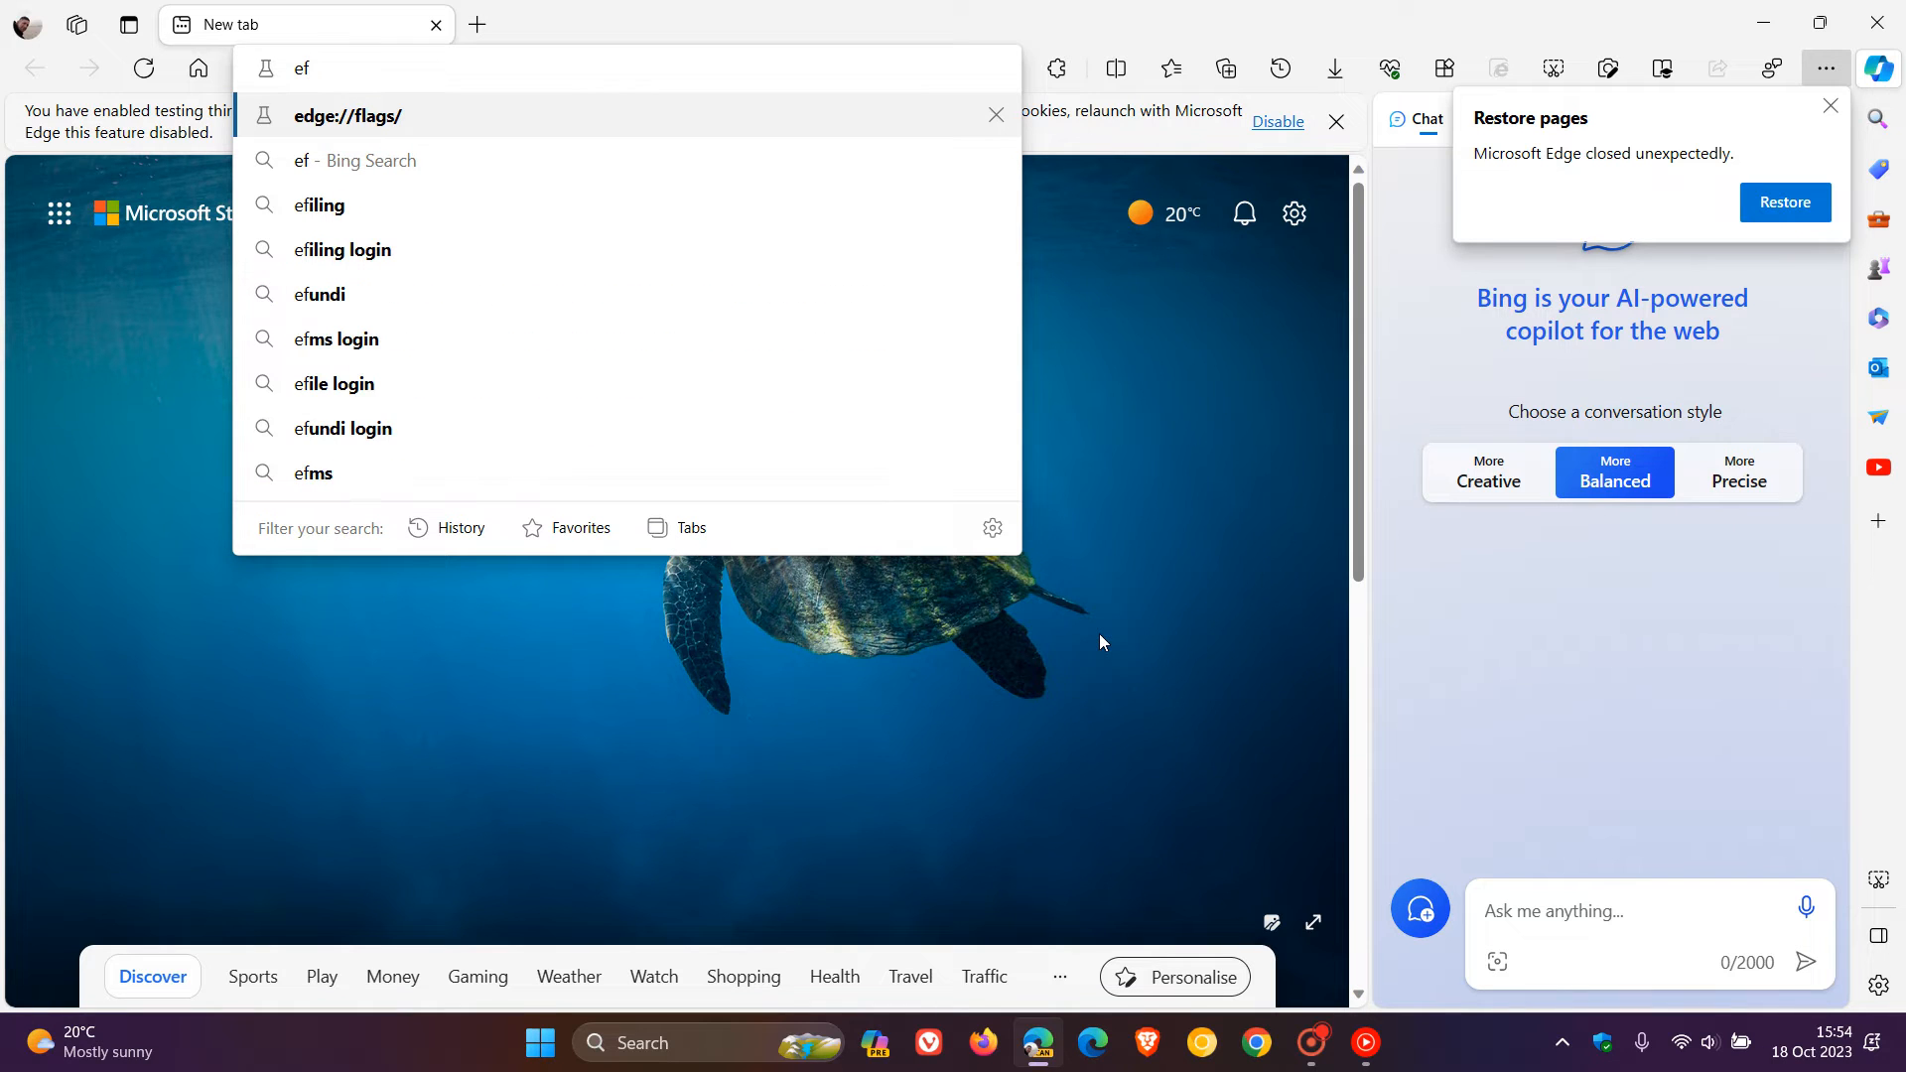
{"action": "mouse_move", "coordinate": [1175, 574]}
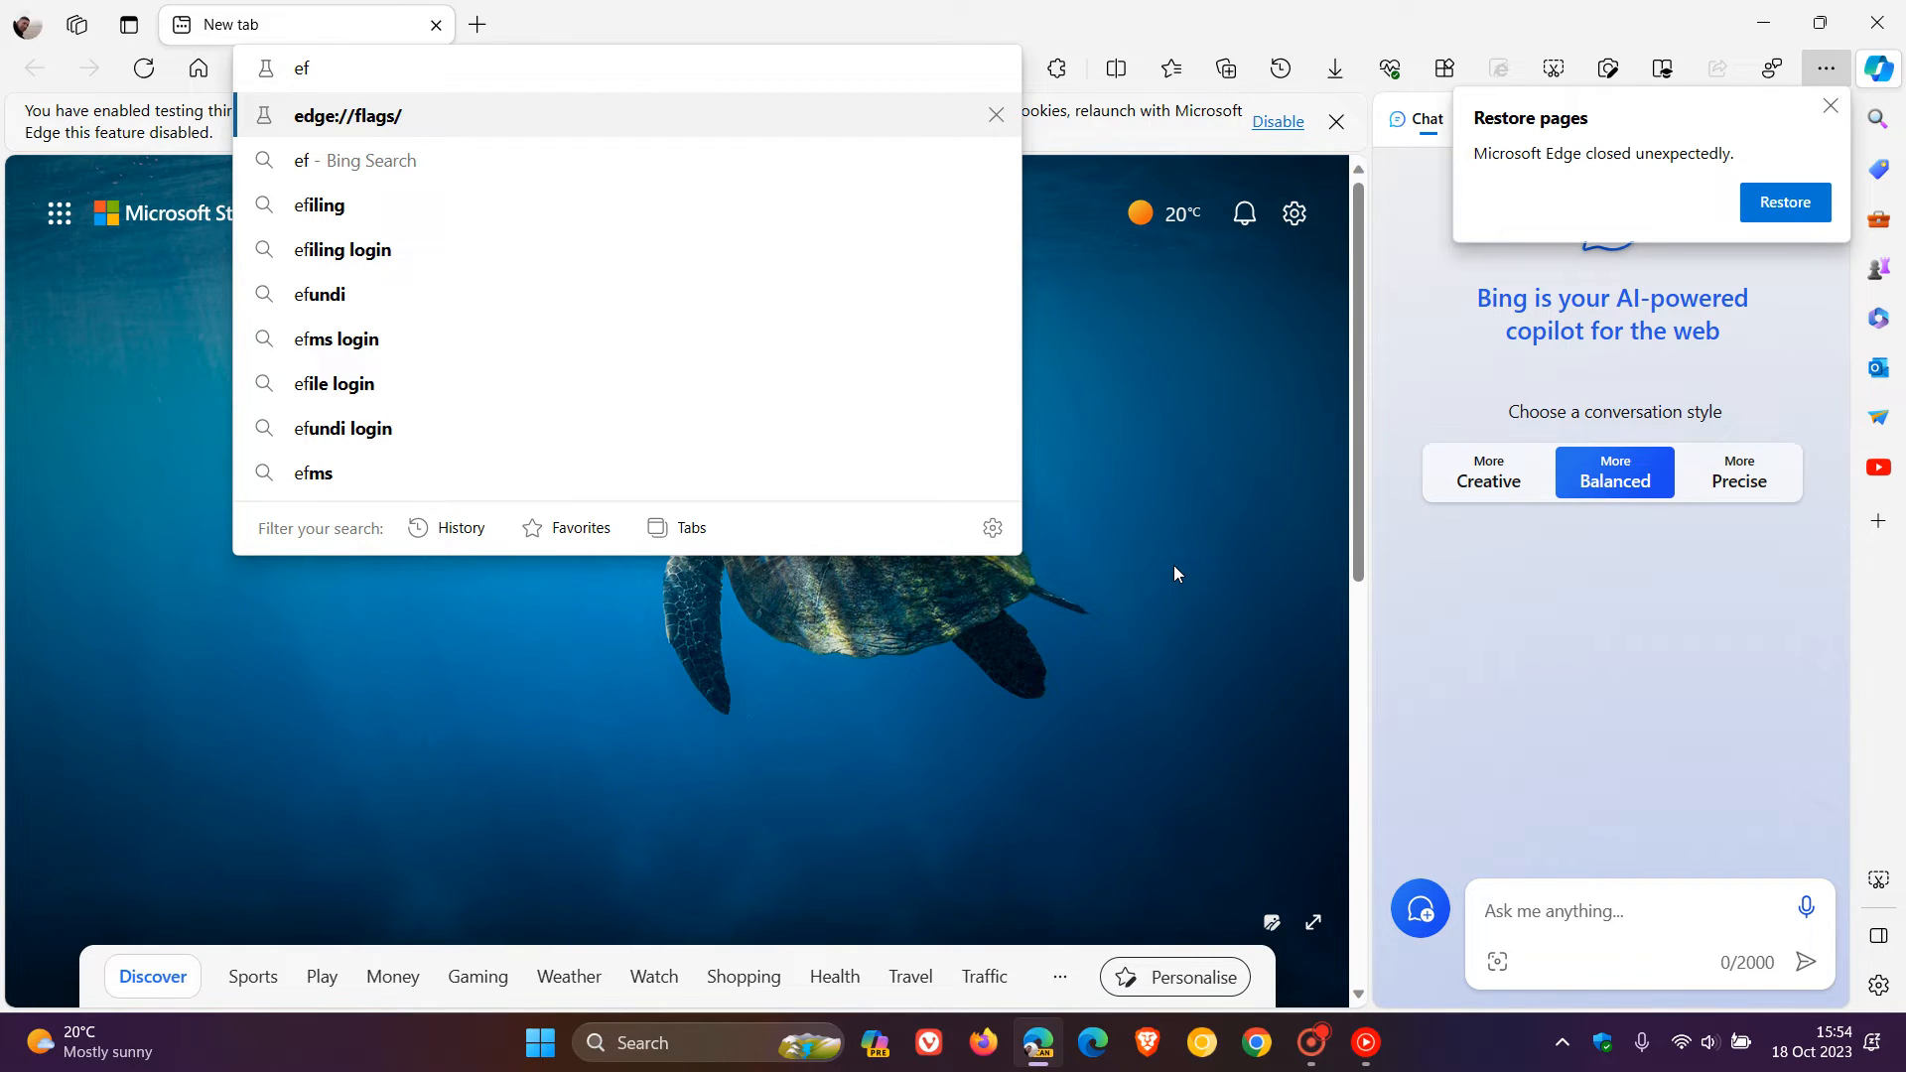
{"action": "left_click", "coordinate": [345, 115]}
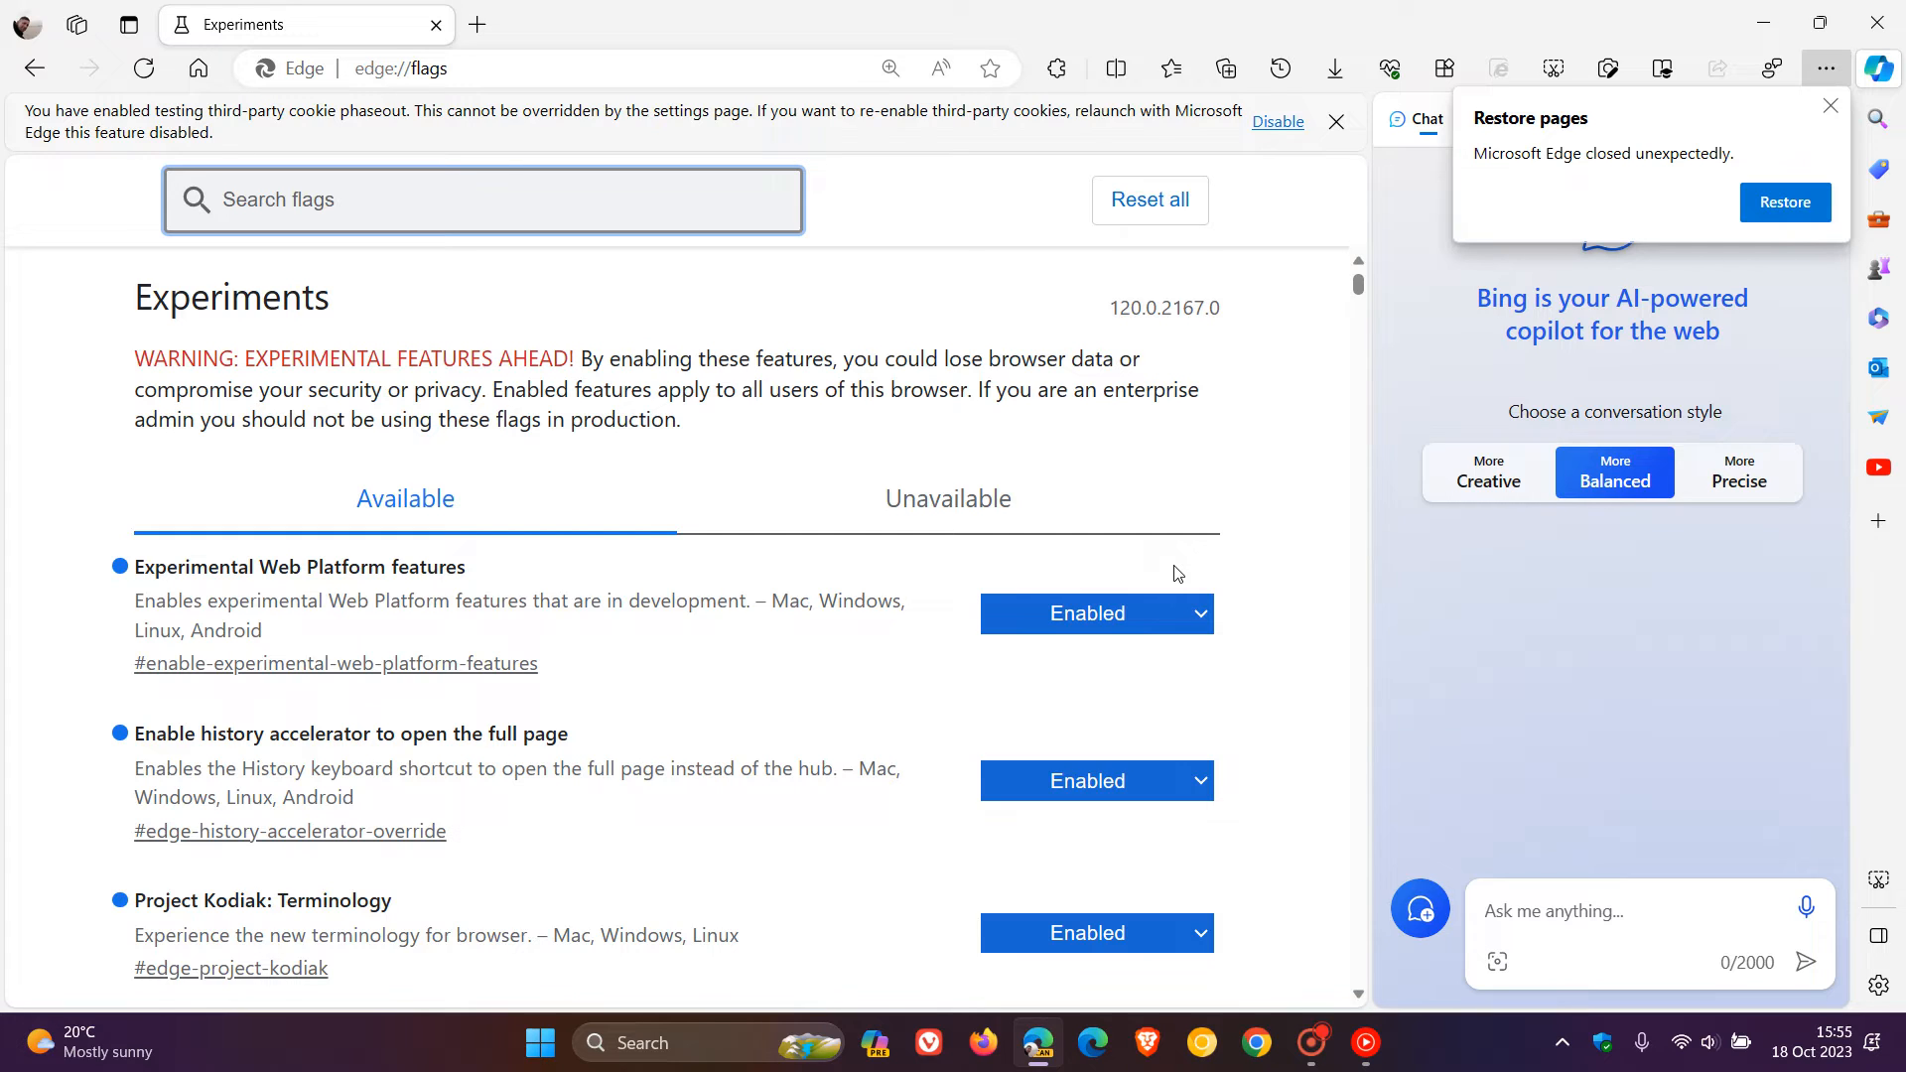
{"action": "mouse_move", "coordinate": [583, 242]}
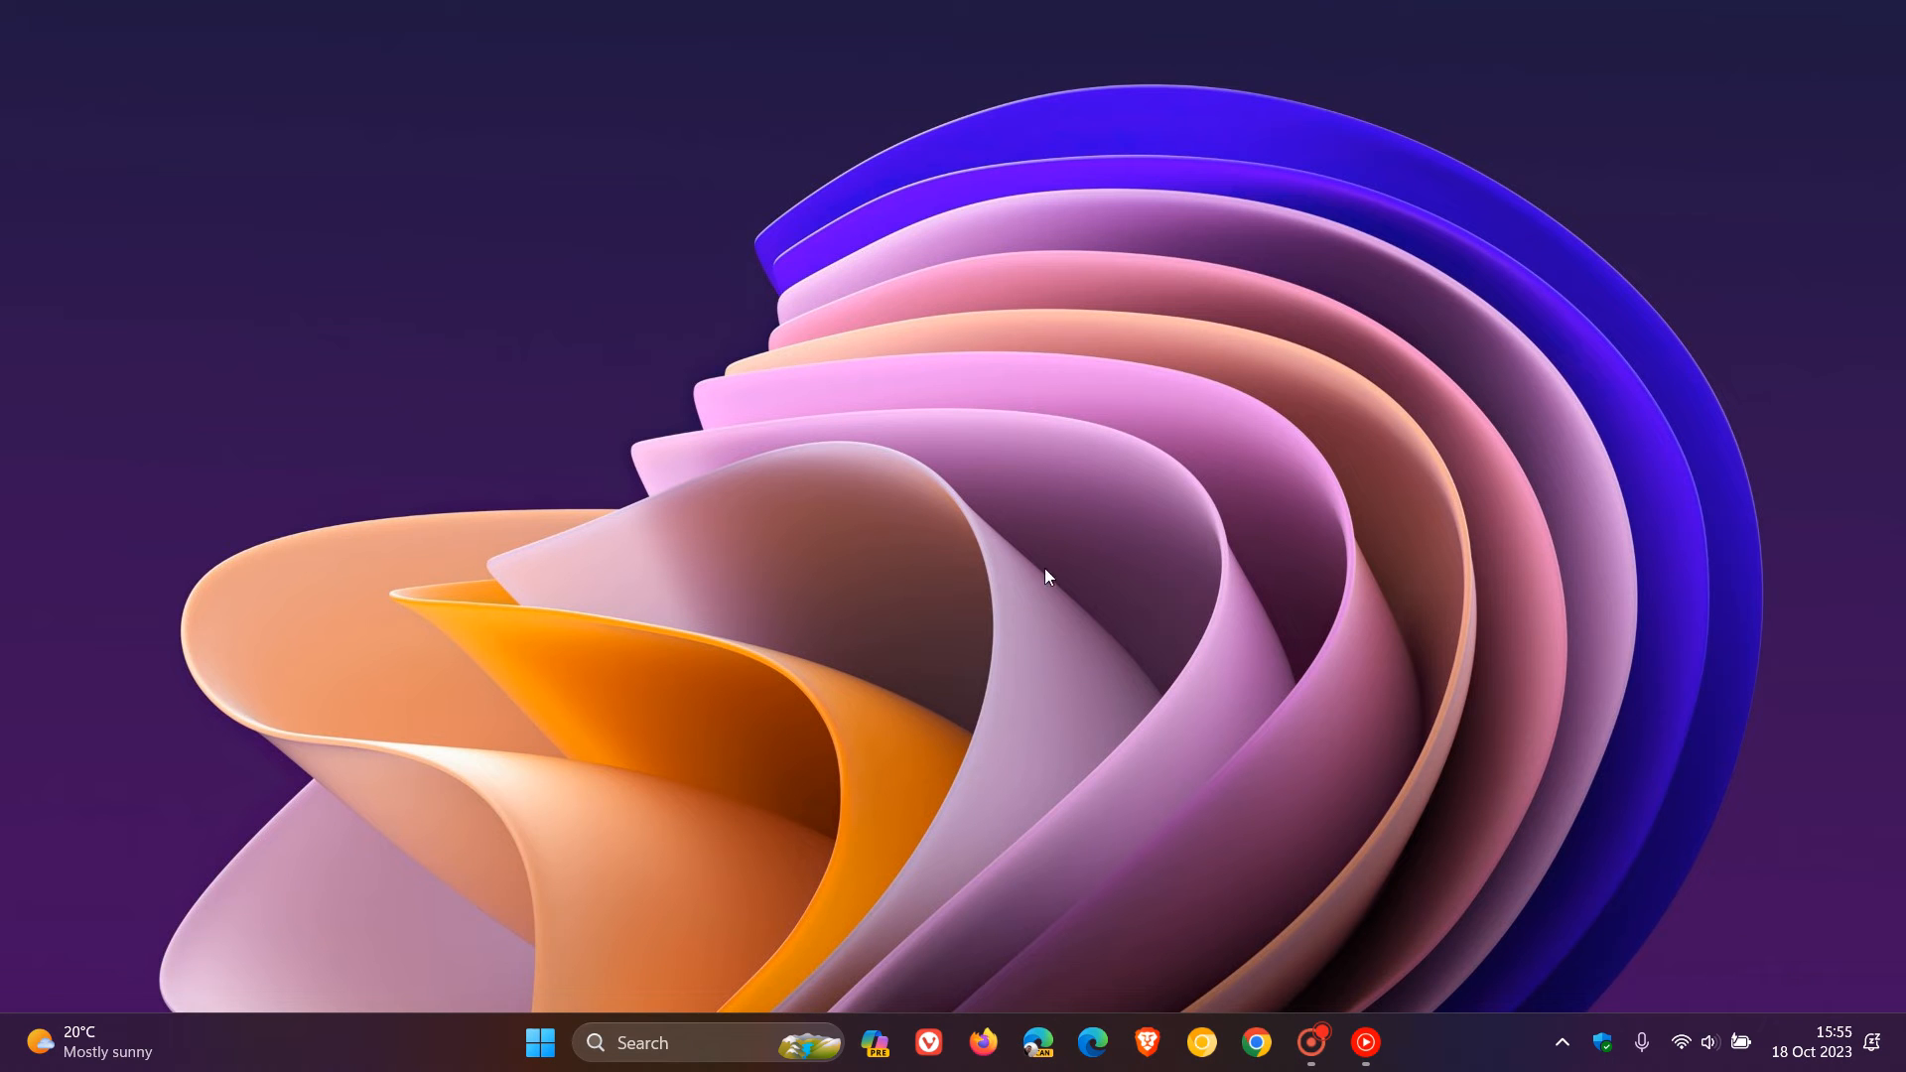
{"action": "left_click", "coordinate": [1039, 1052]}
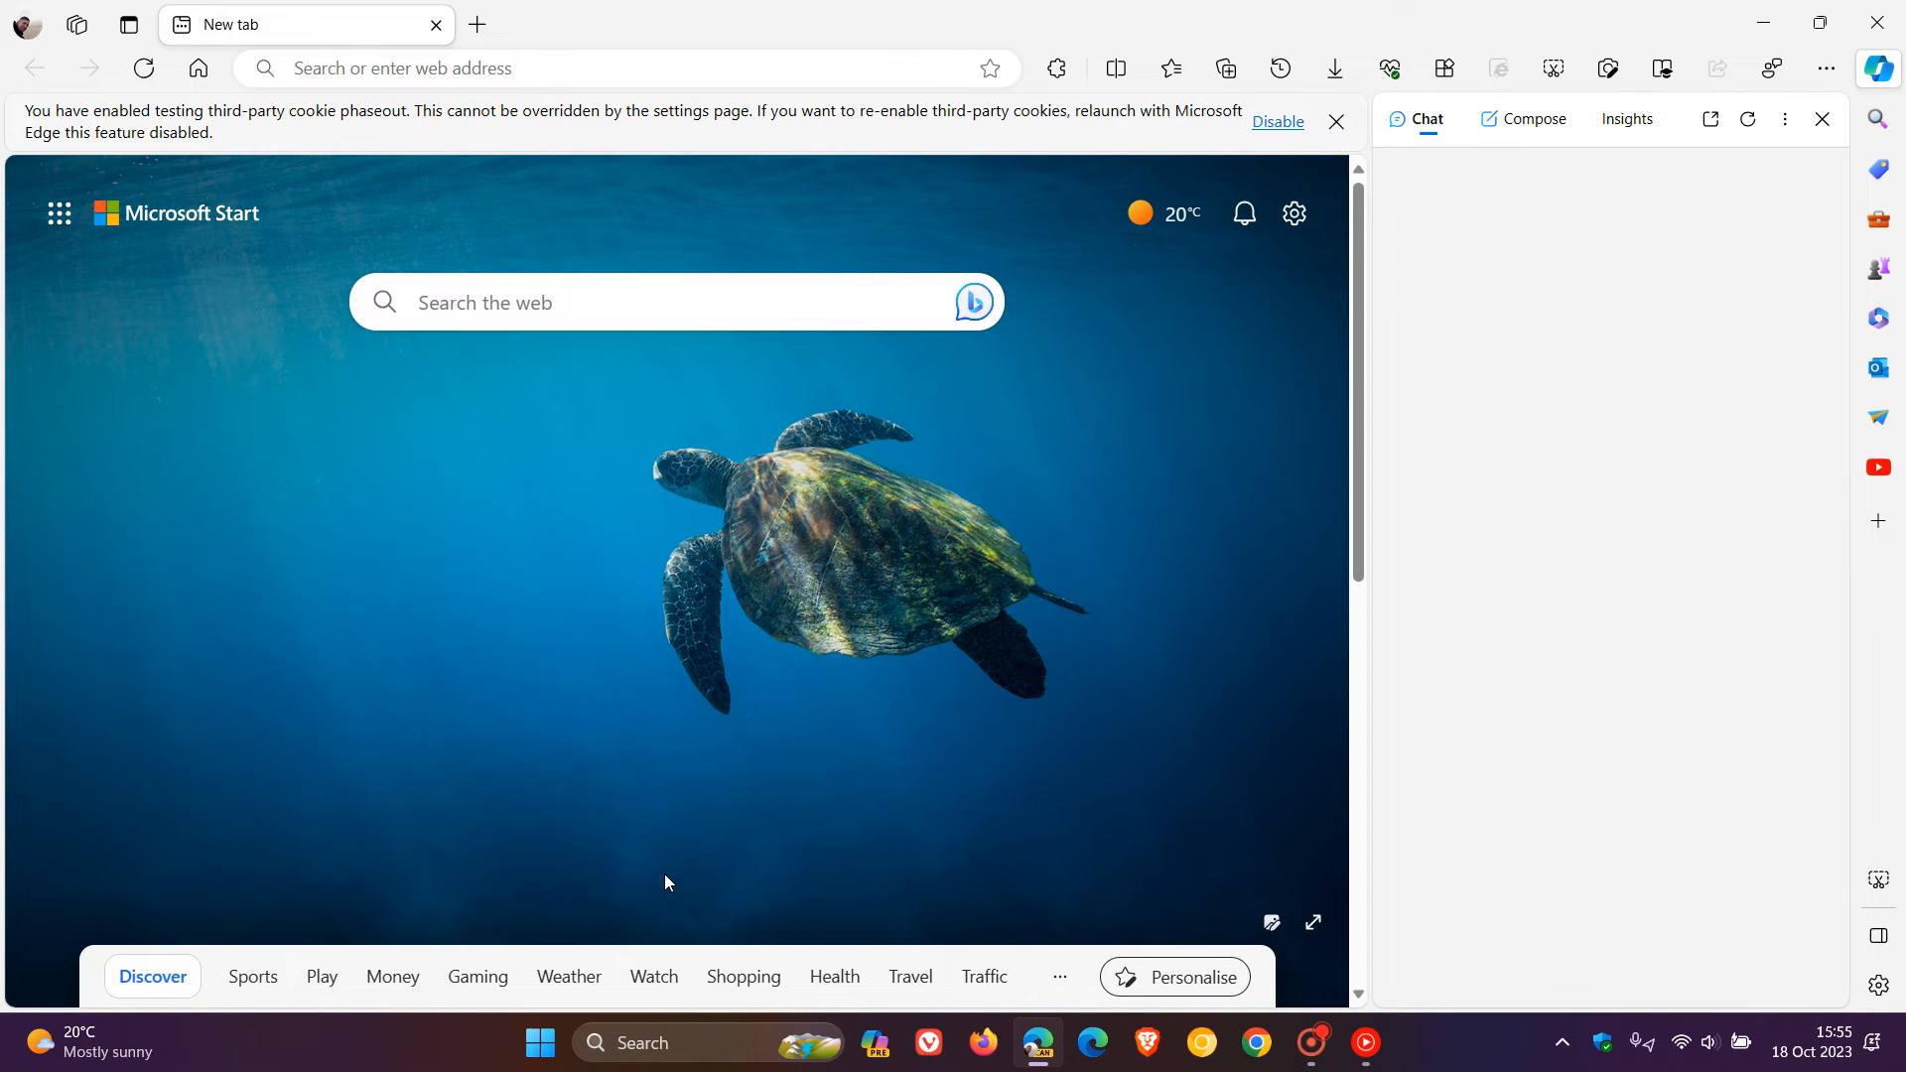
{"action": "left_click", "coordinate": [608, 68]}
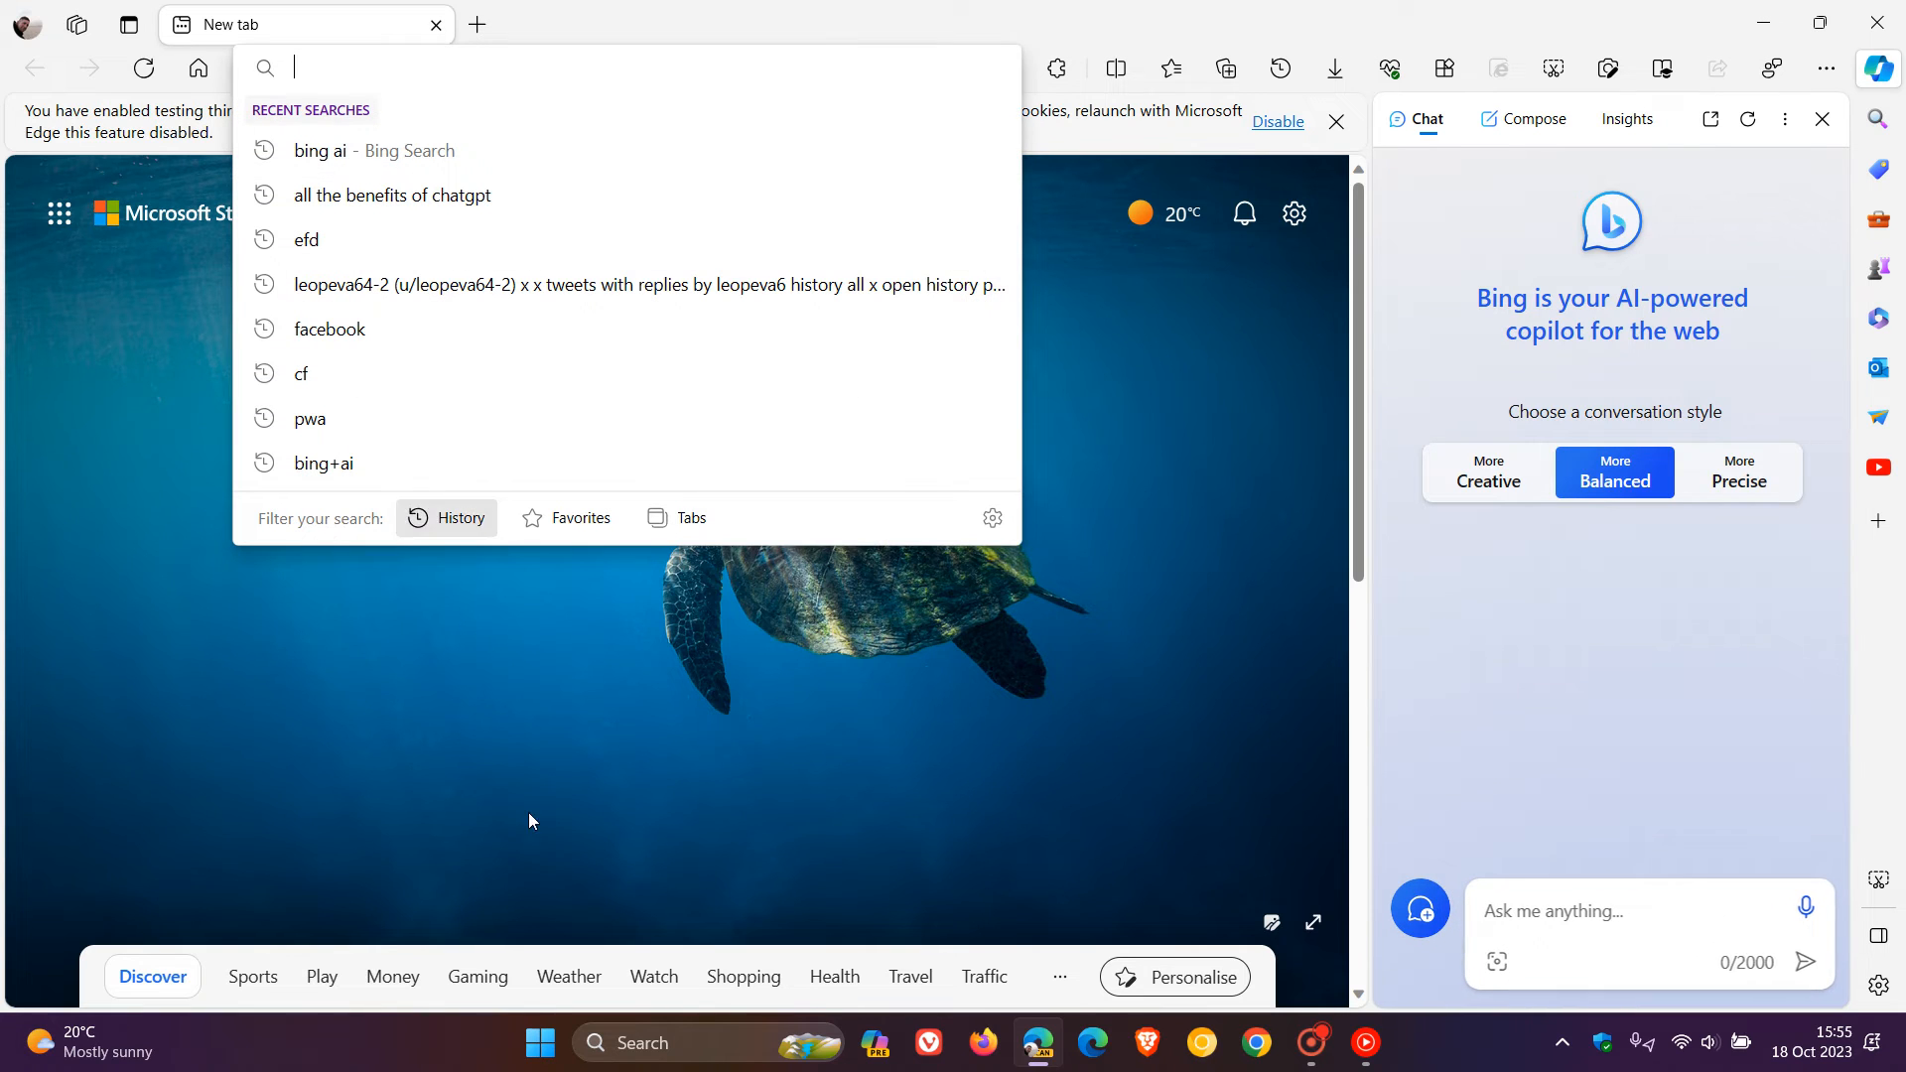
{"action": "type", "text": "ef"}
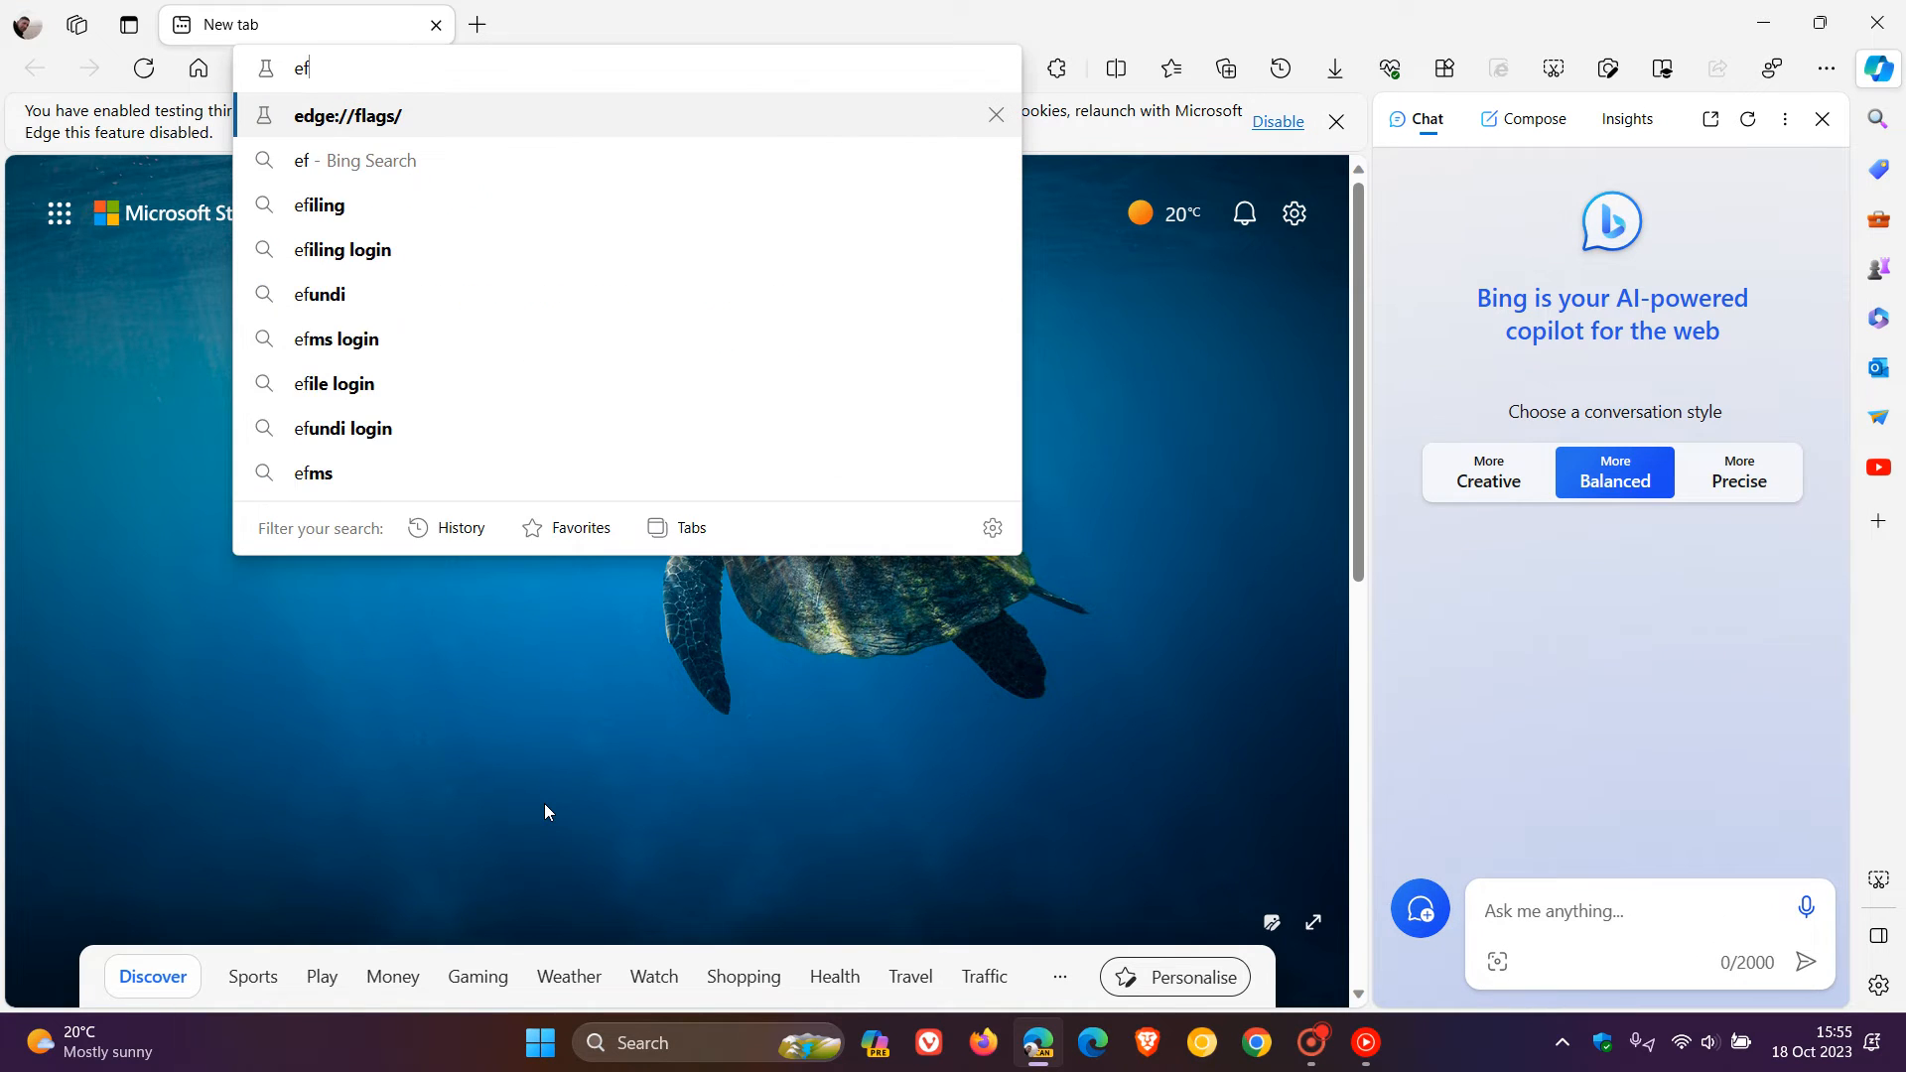
{"action": "left_click", "coordinate": [346, 115]}
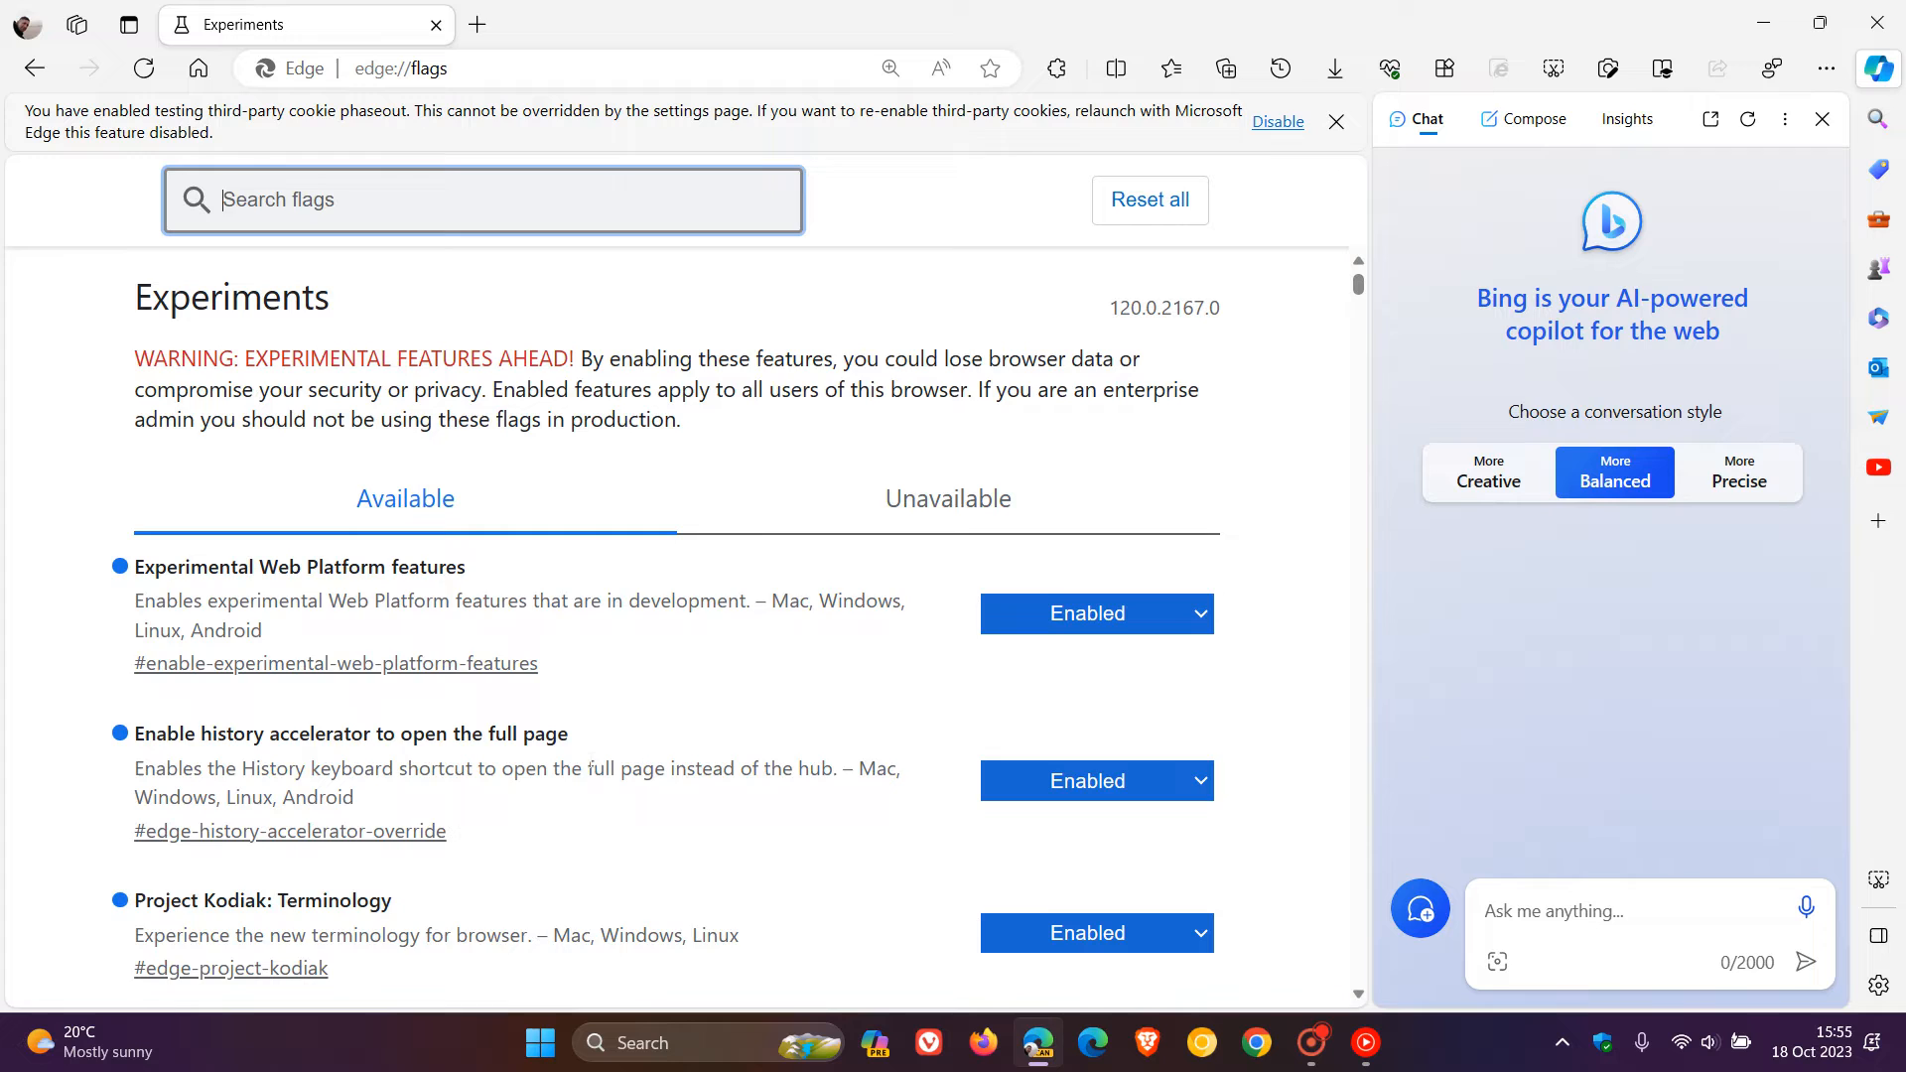
{"action": "type", "text": "windows 11"}
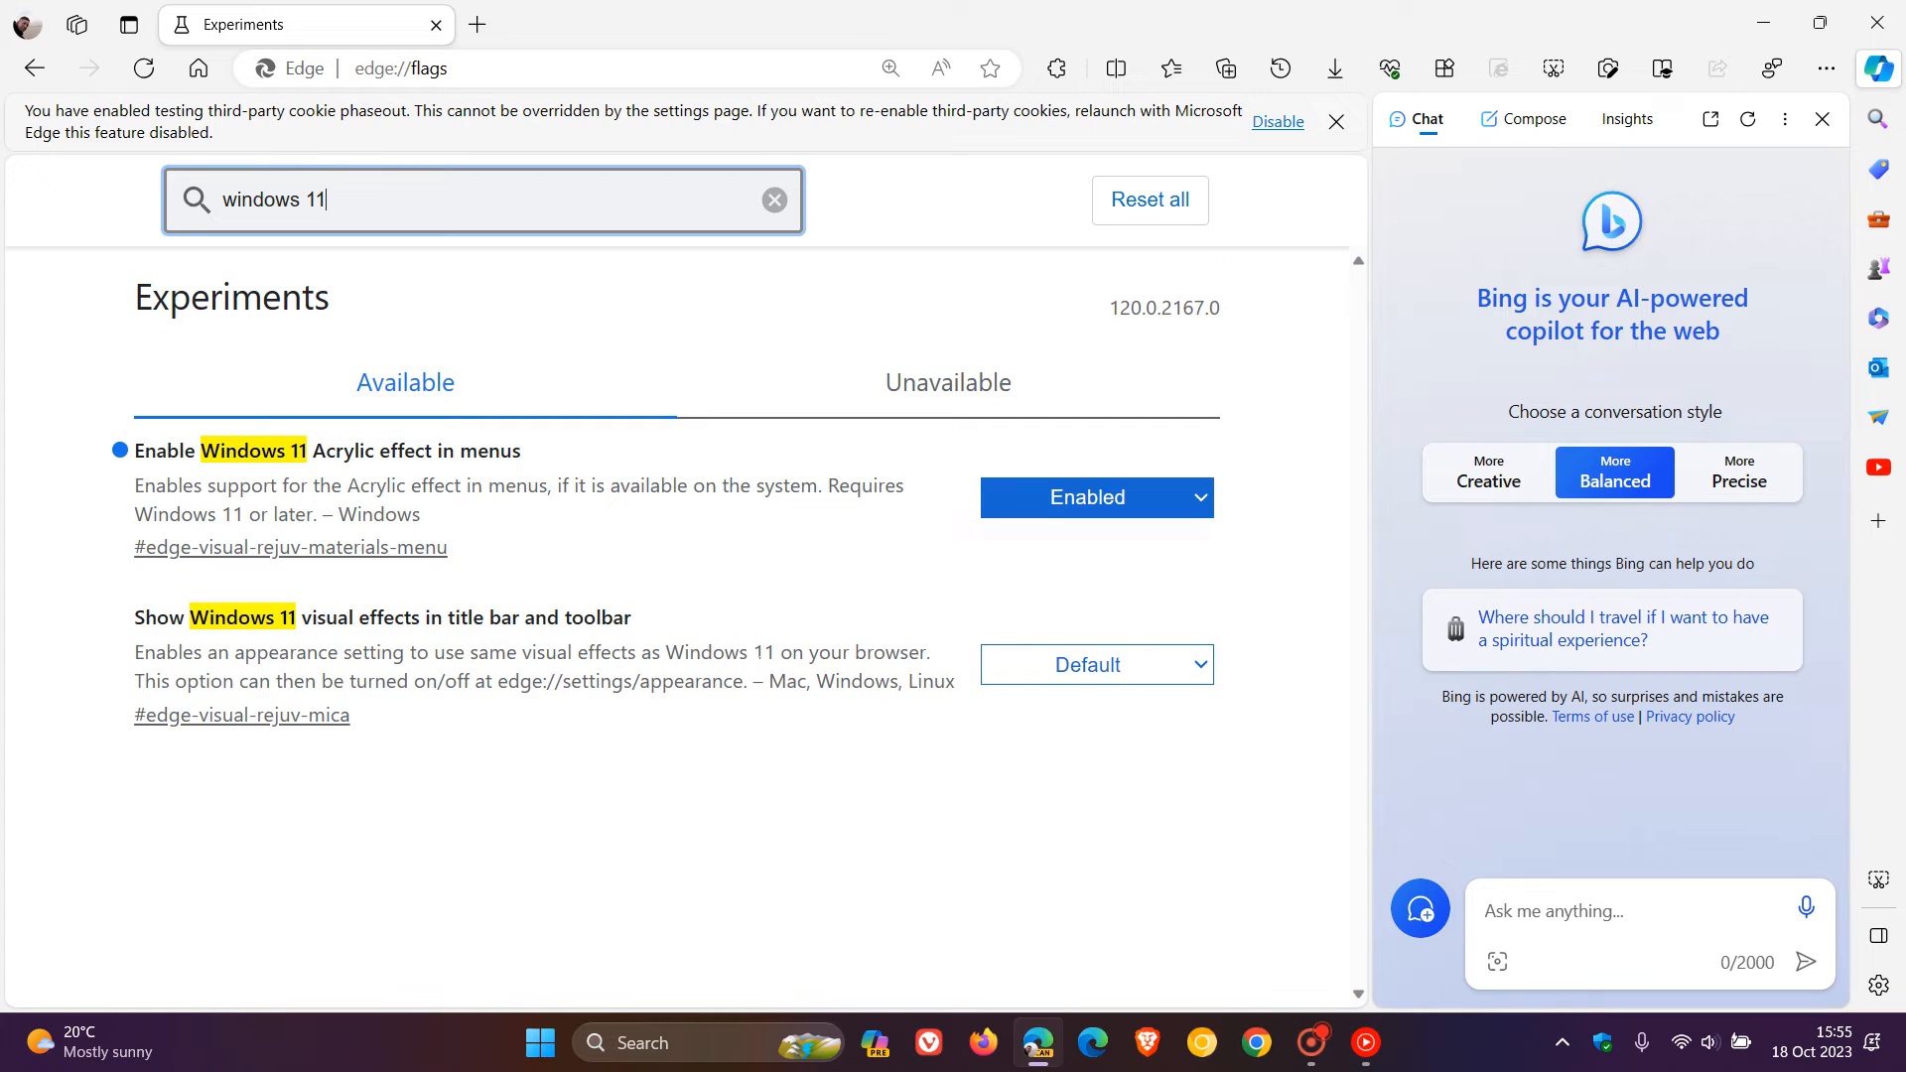
{"action": "left_click", "coordinate": [1092, 663]}
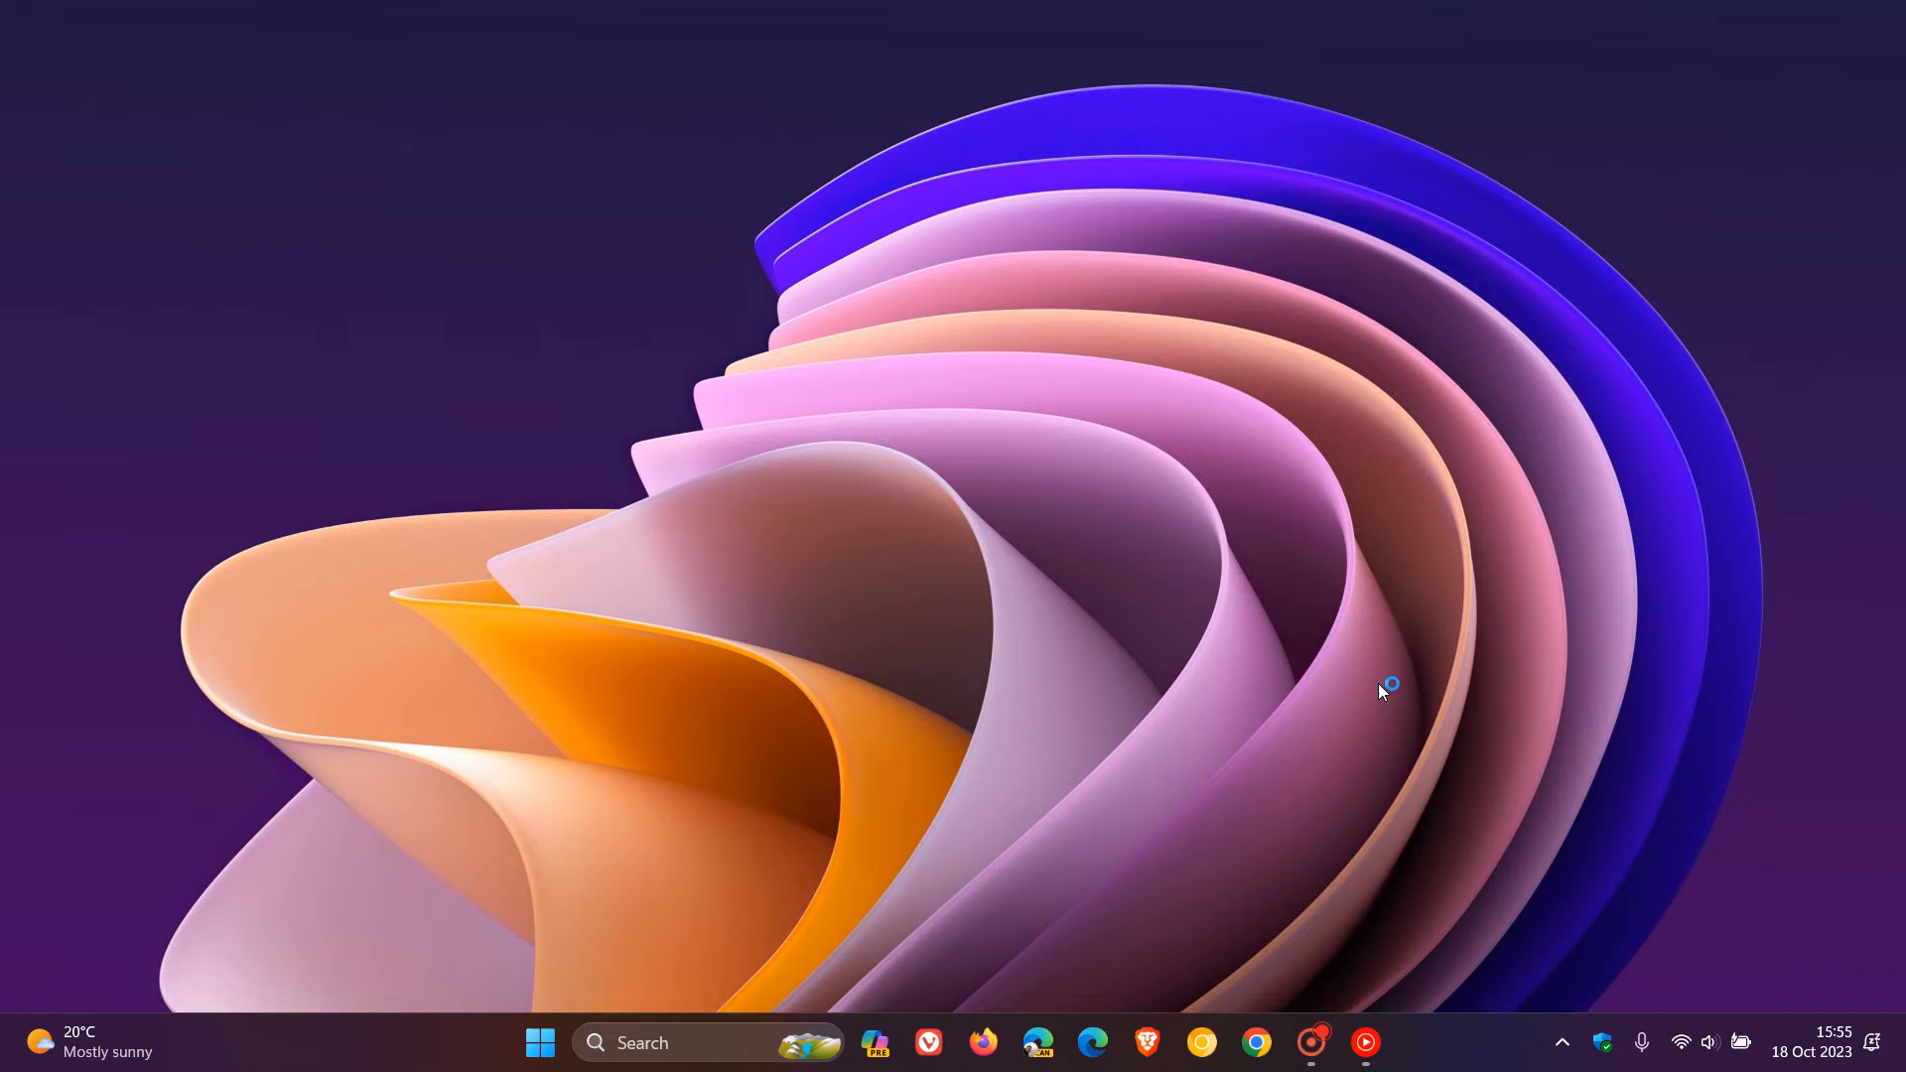
{"action": "left_click", "coordinate": [1036, 1054]}
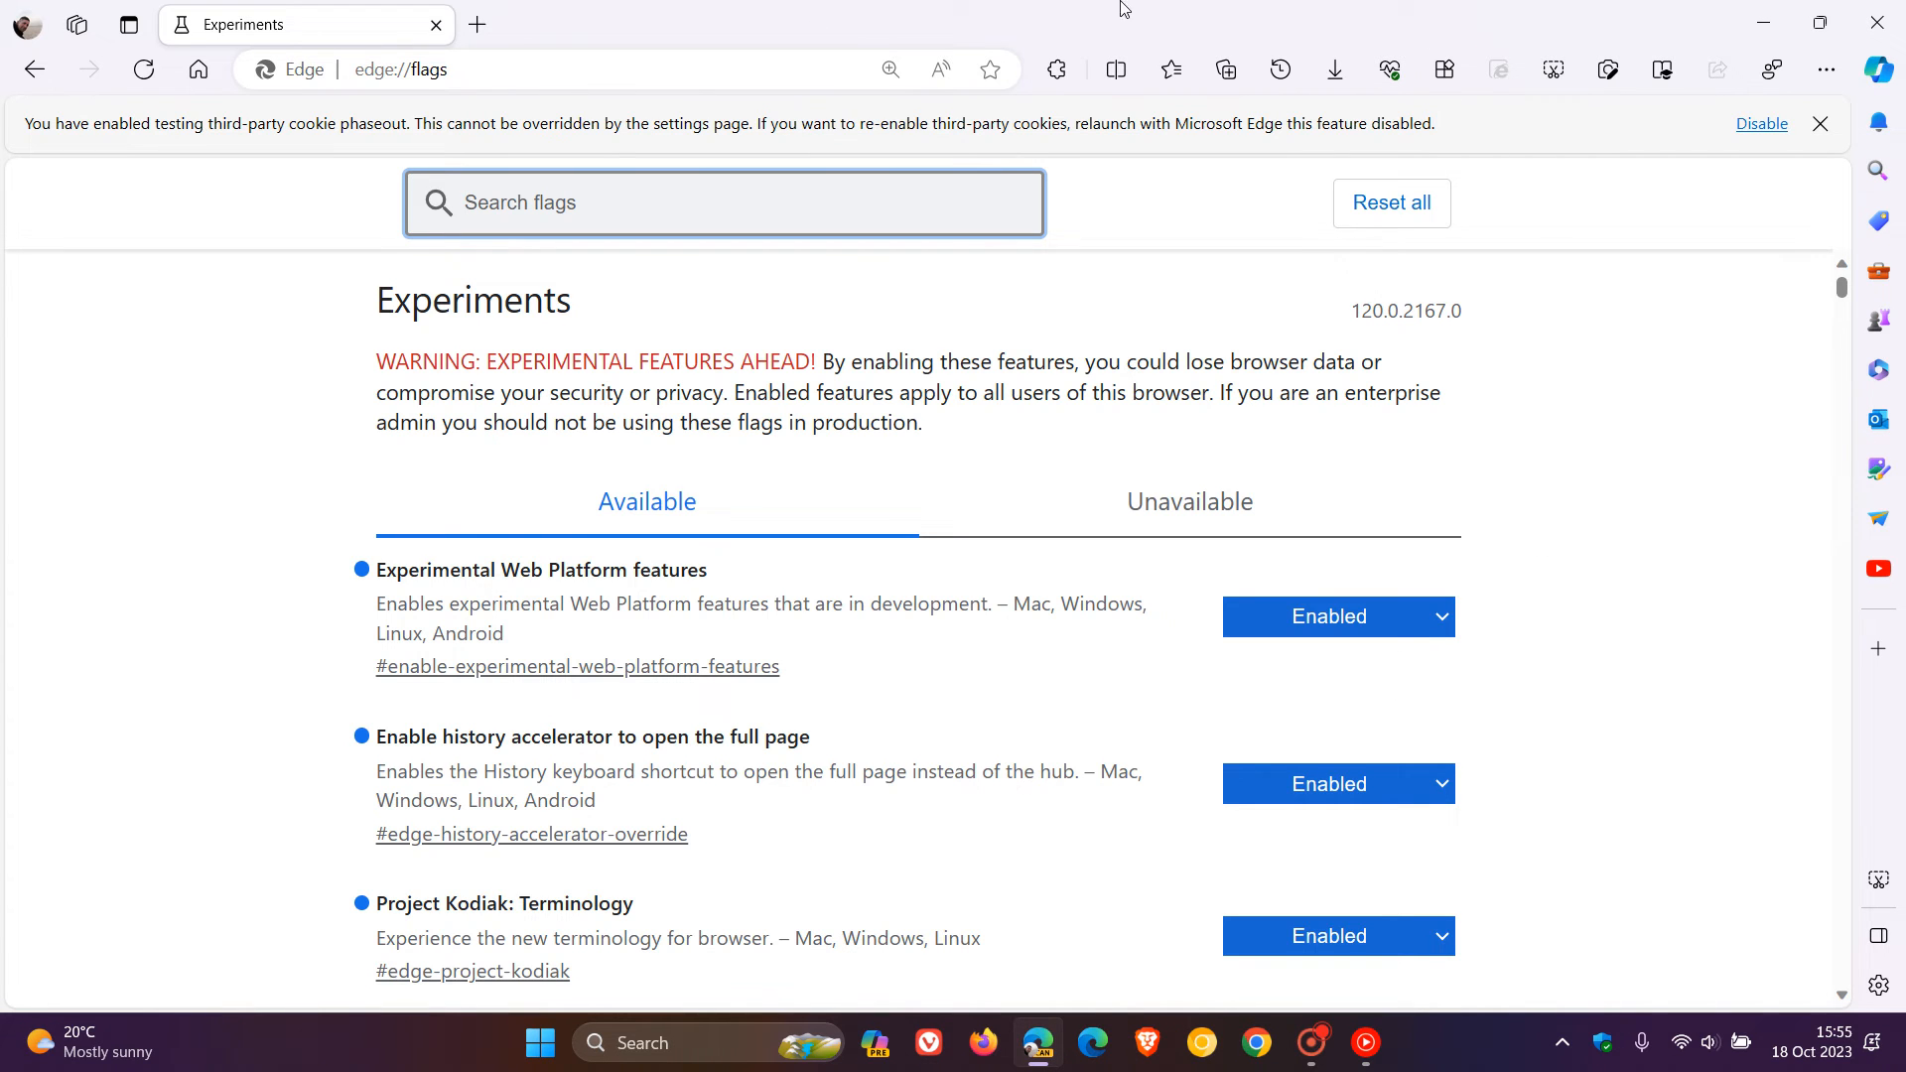
{"action": "left_click", "coordinate": [1878, 70]}
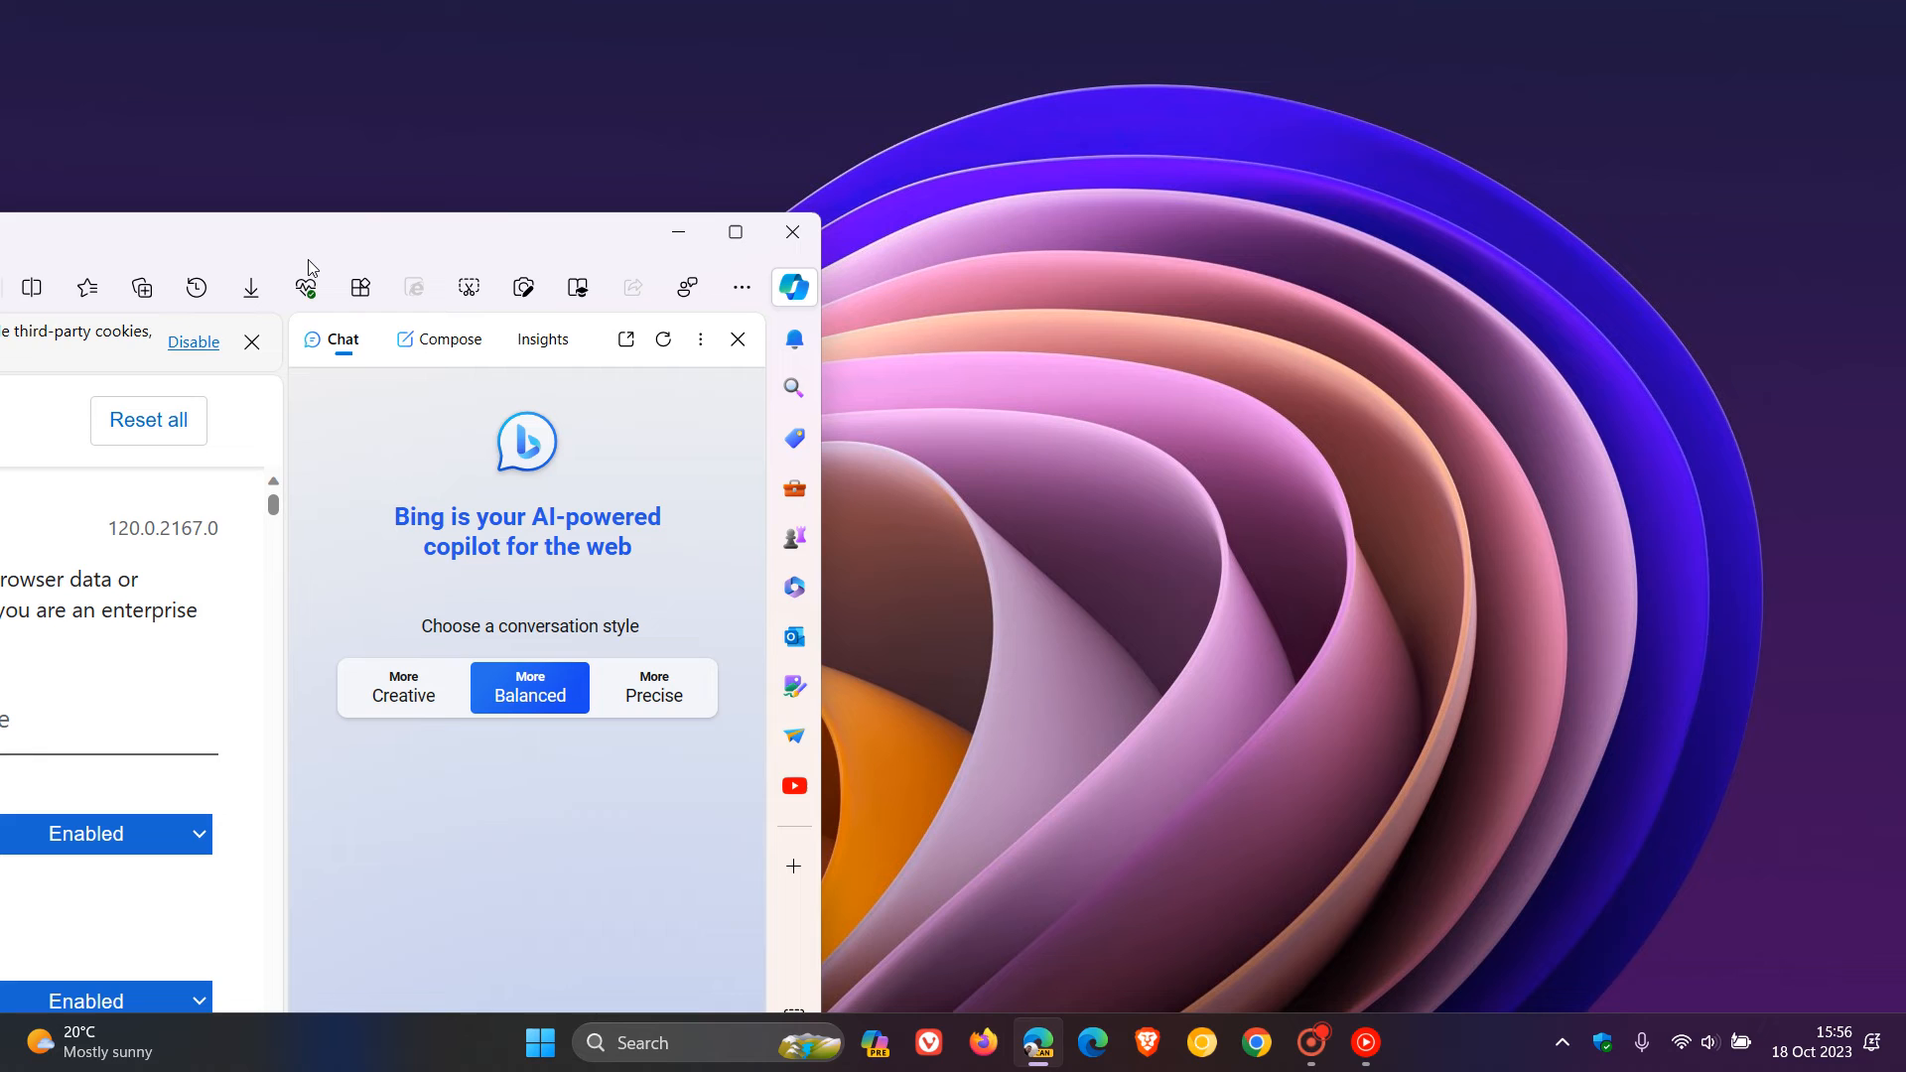
{"action": "left_click", "coordinate": [792, 231]}
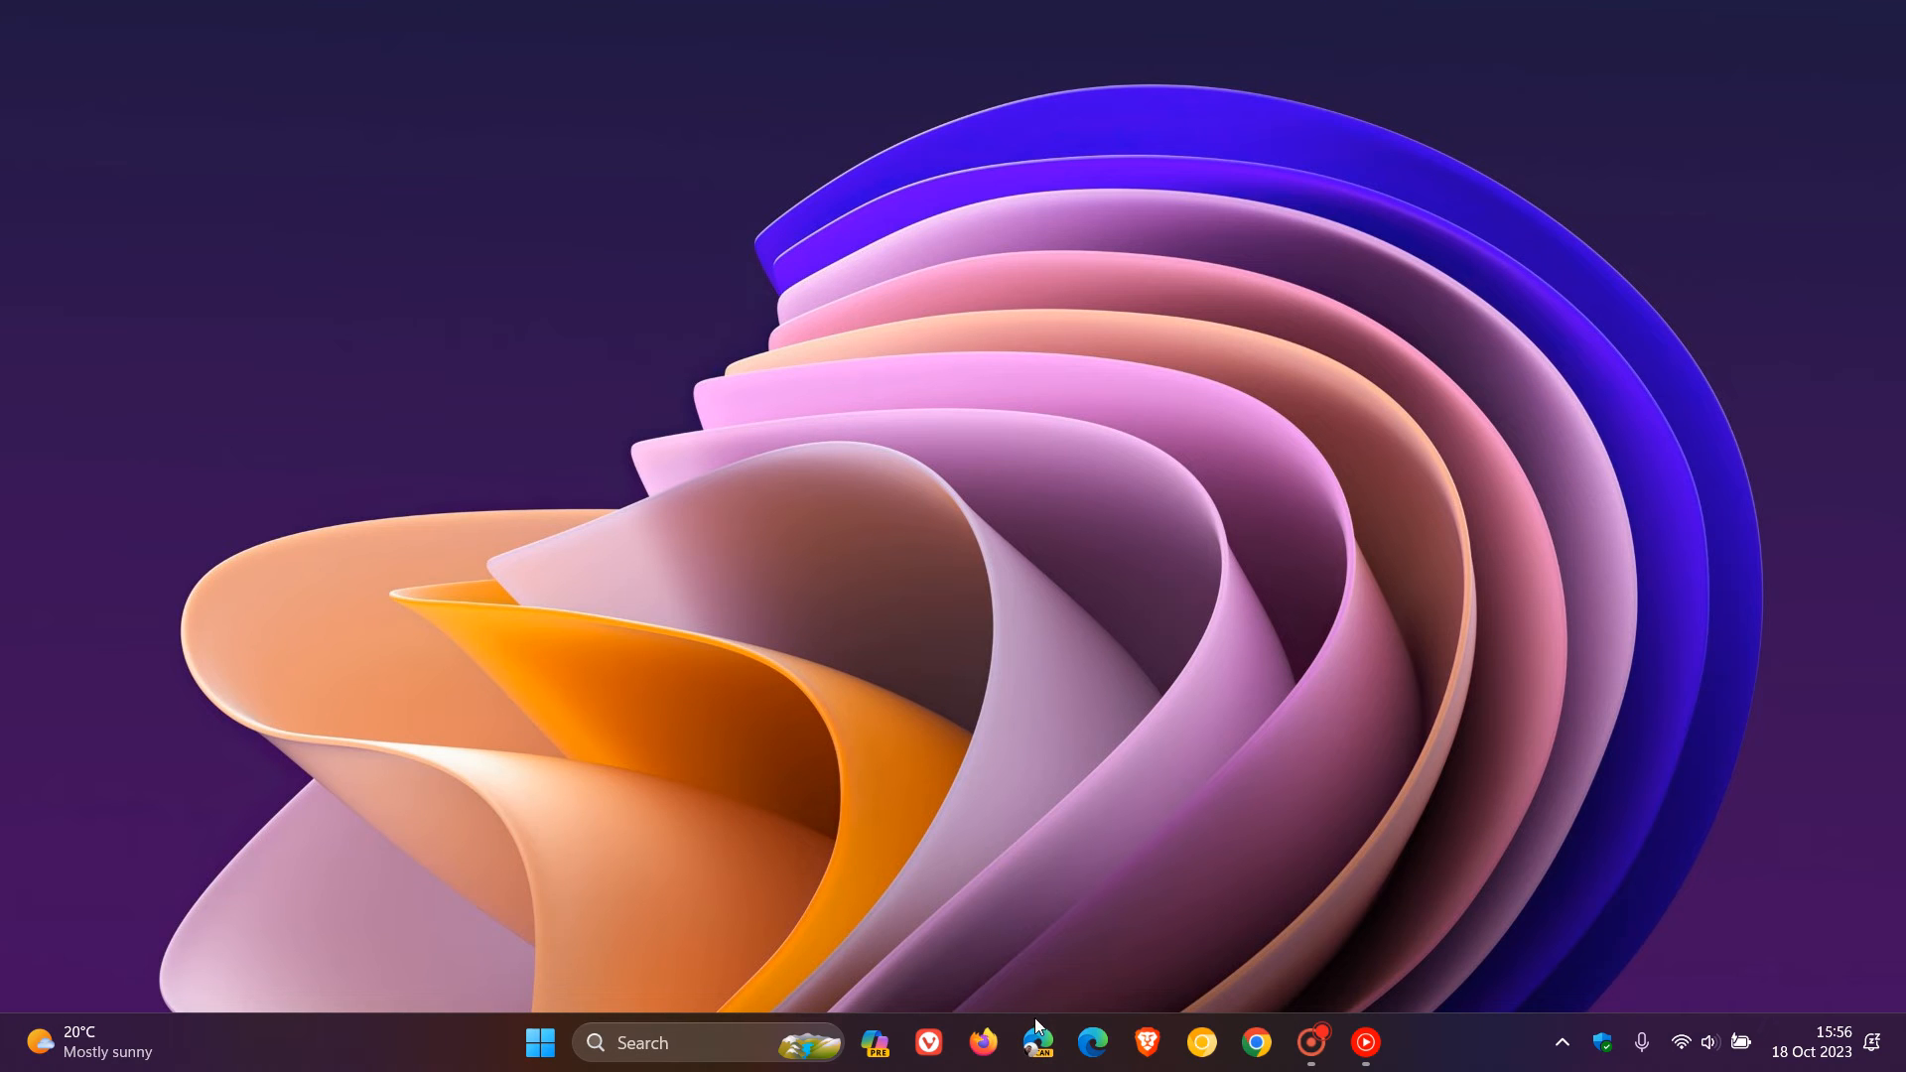
{"action": "left_click", "coordinate": [1036, 1042]}
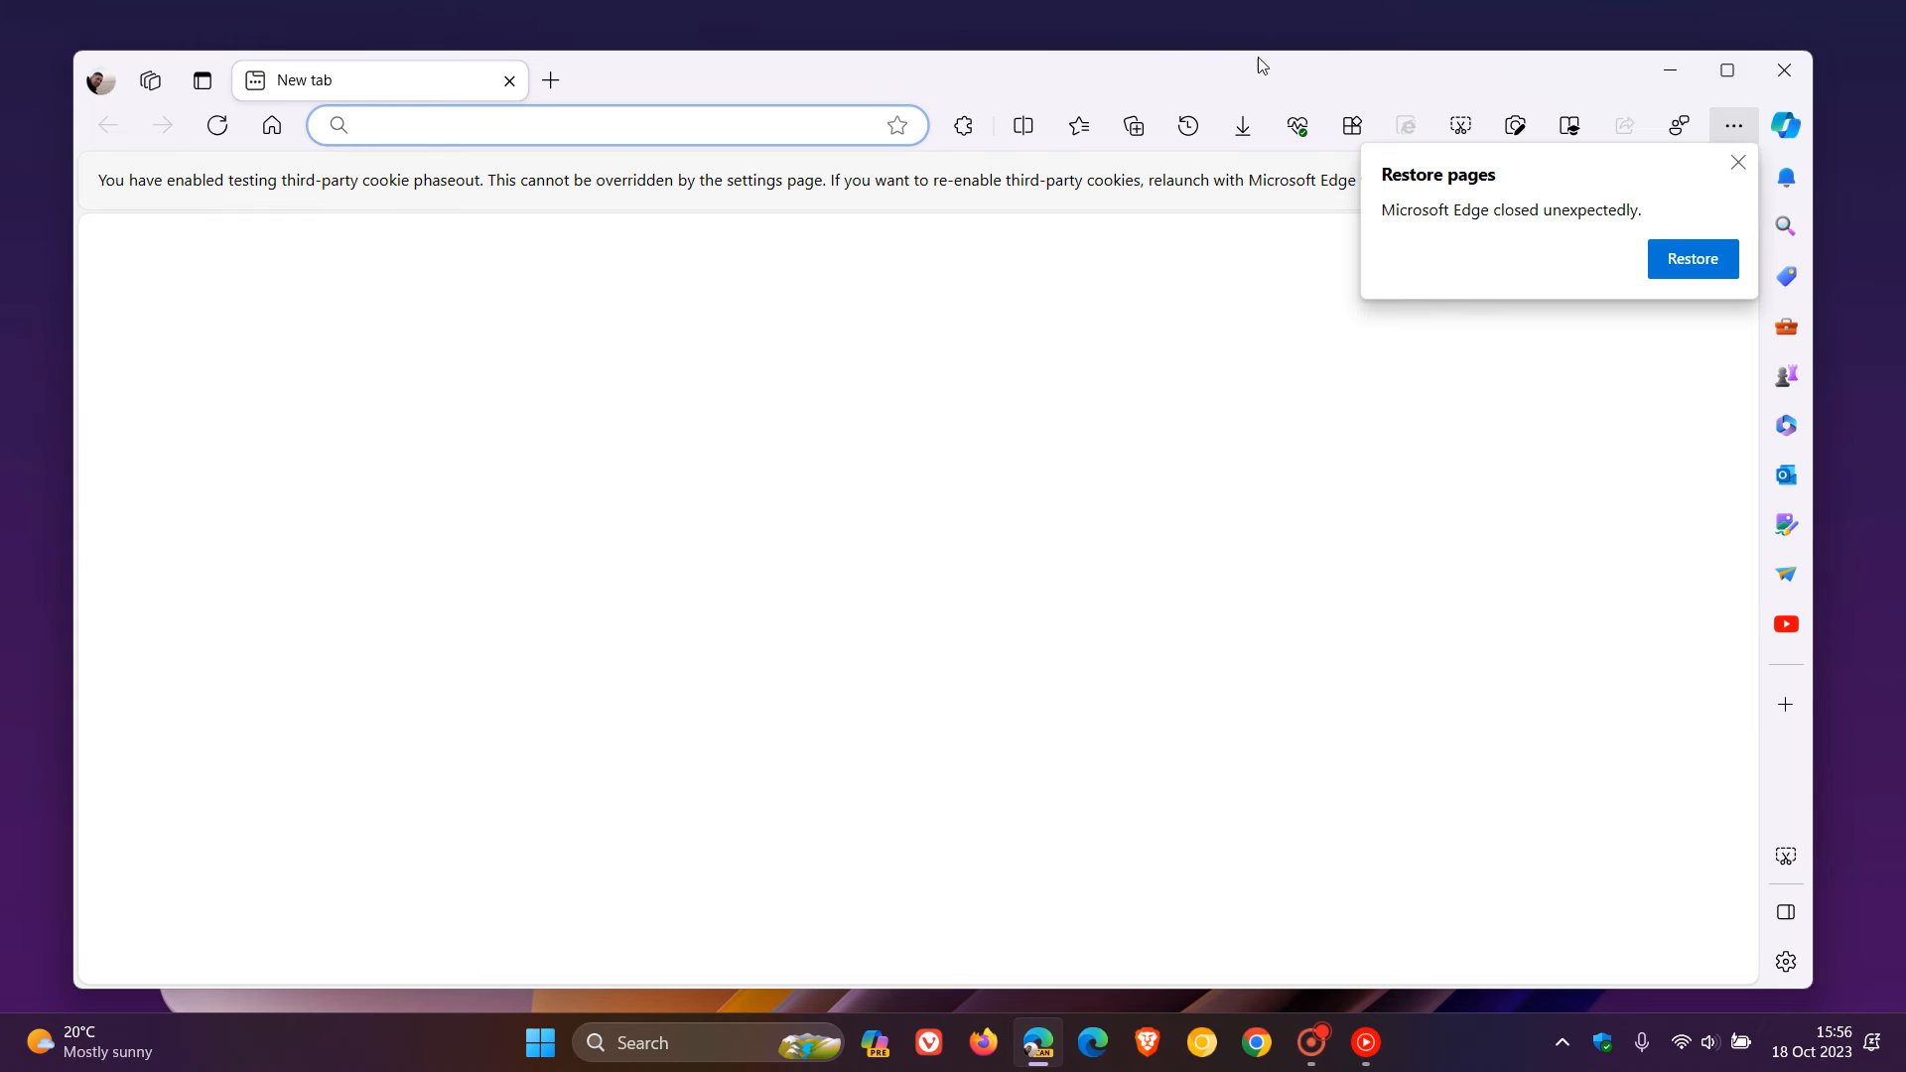
{"action": "left_click", "coordinate": [1795, 183]}
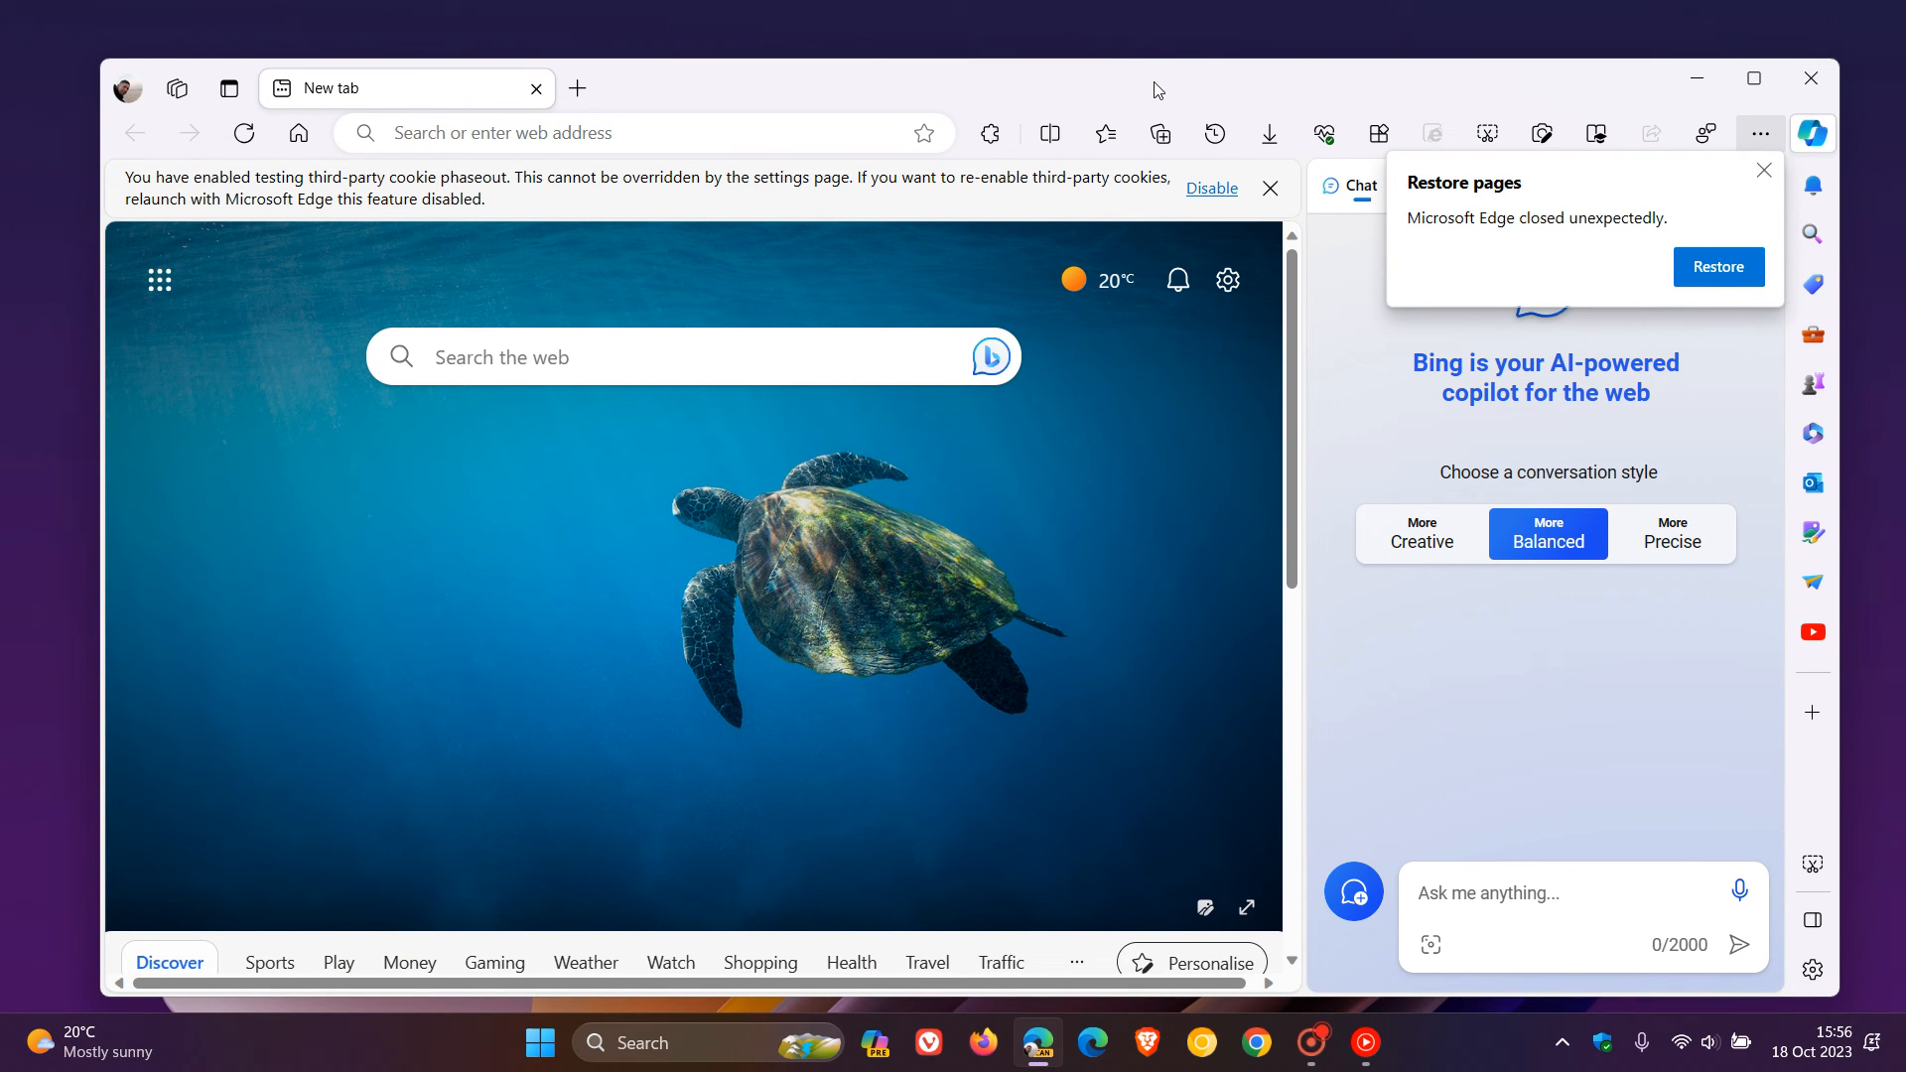
{"action": "mouse_move", "coordinate": [1178, 77]}
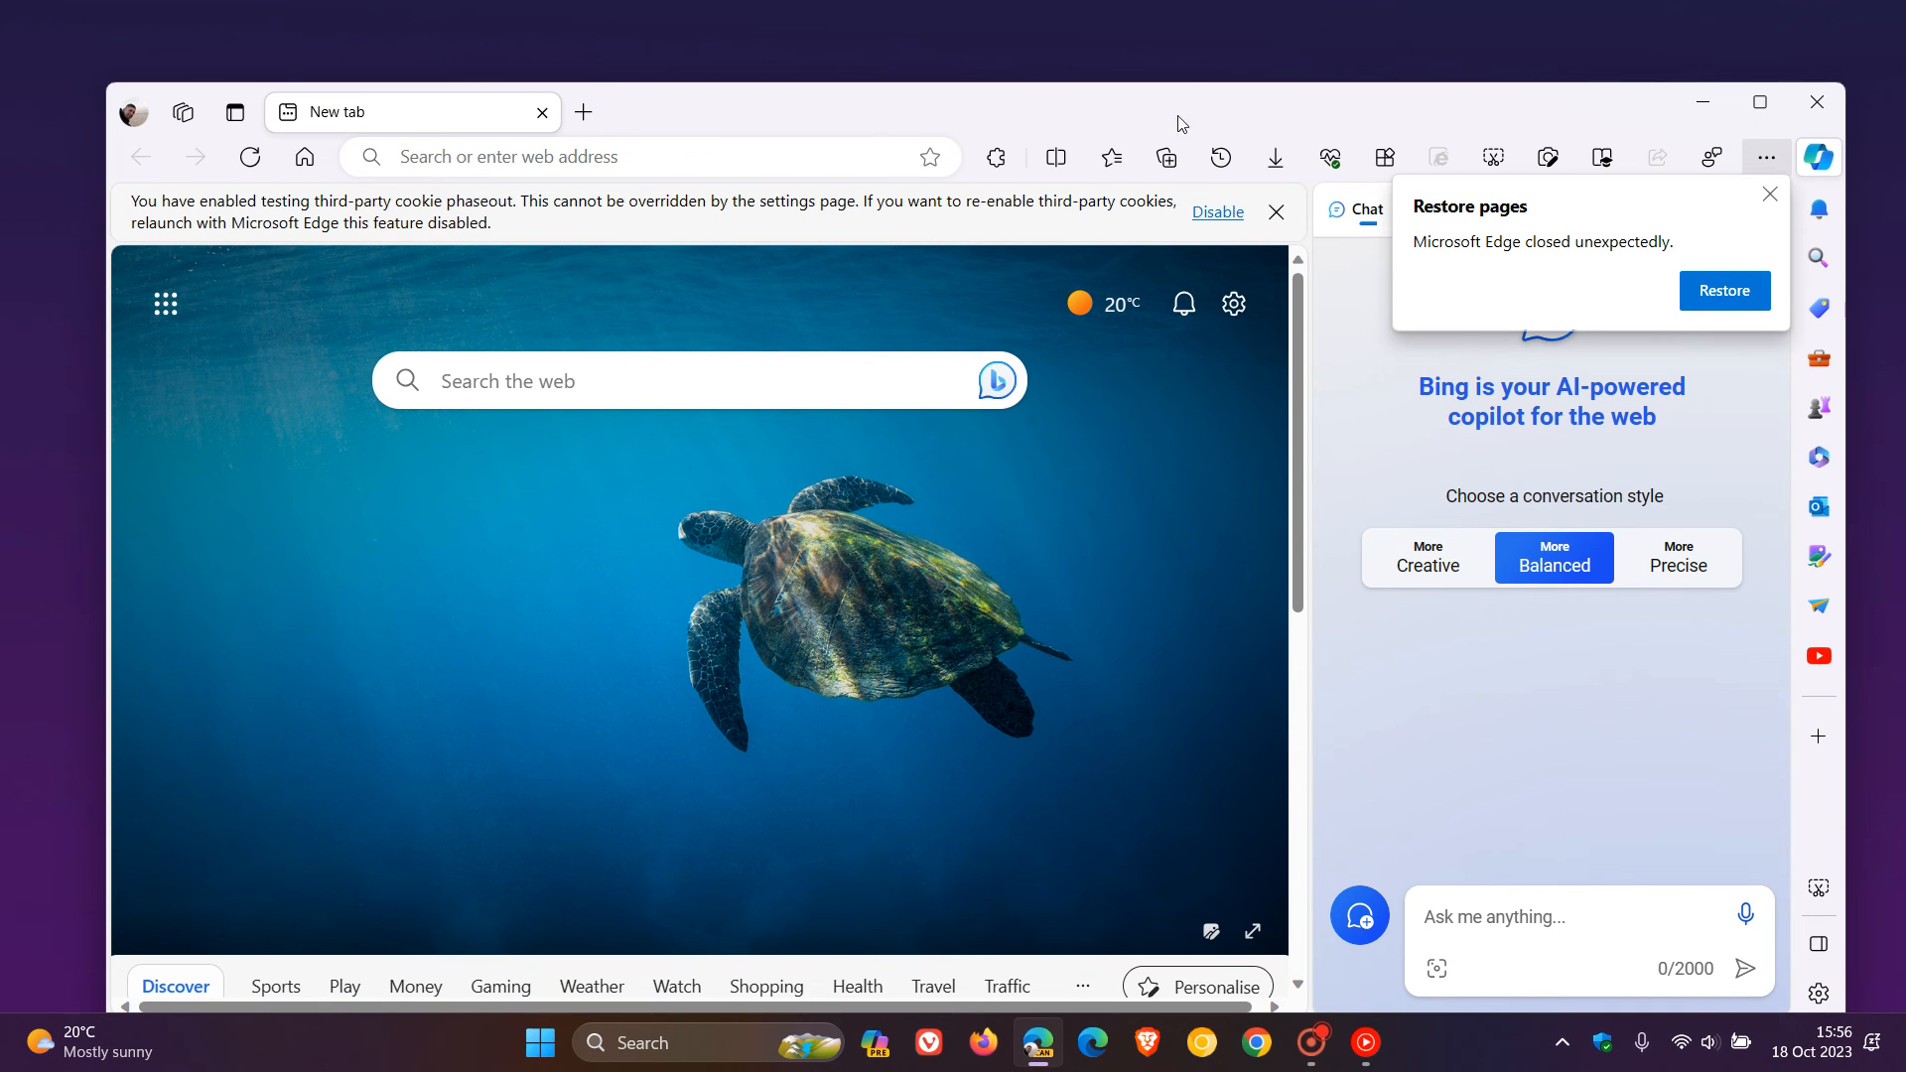
{"action": "left_click", "coordinate": [1817, 101]}
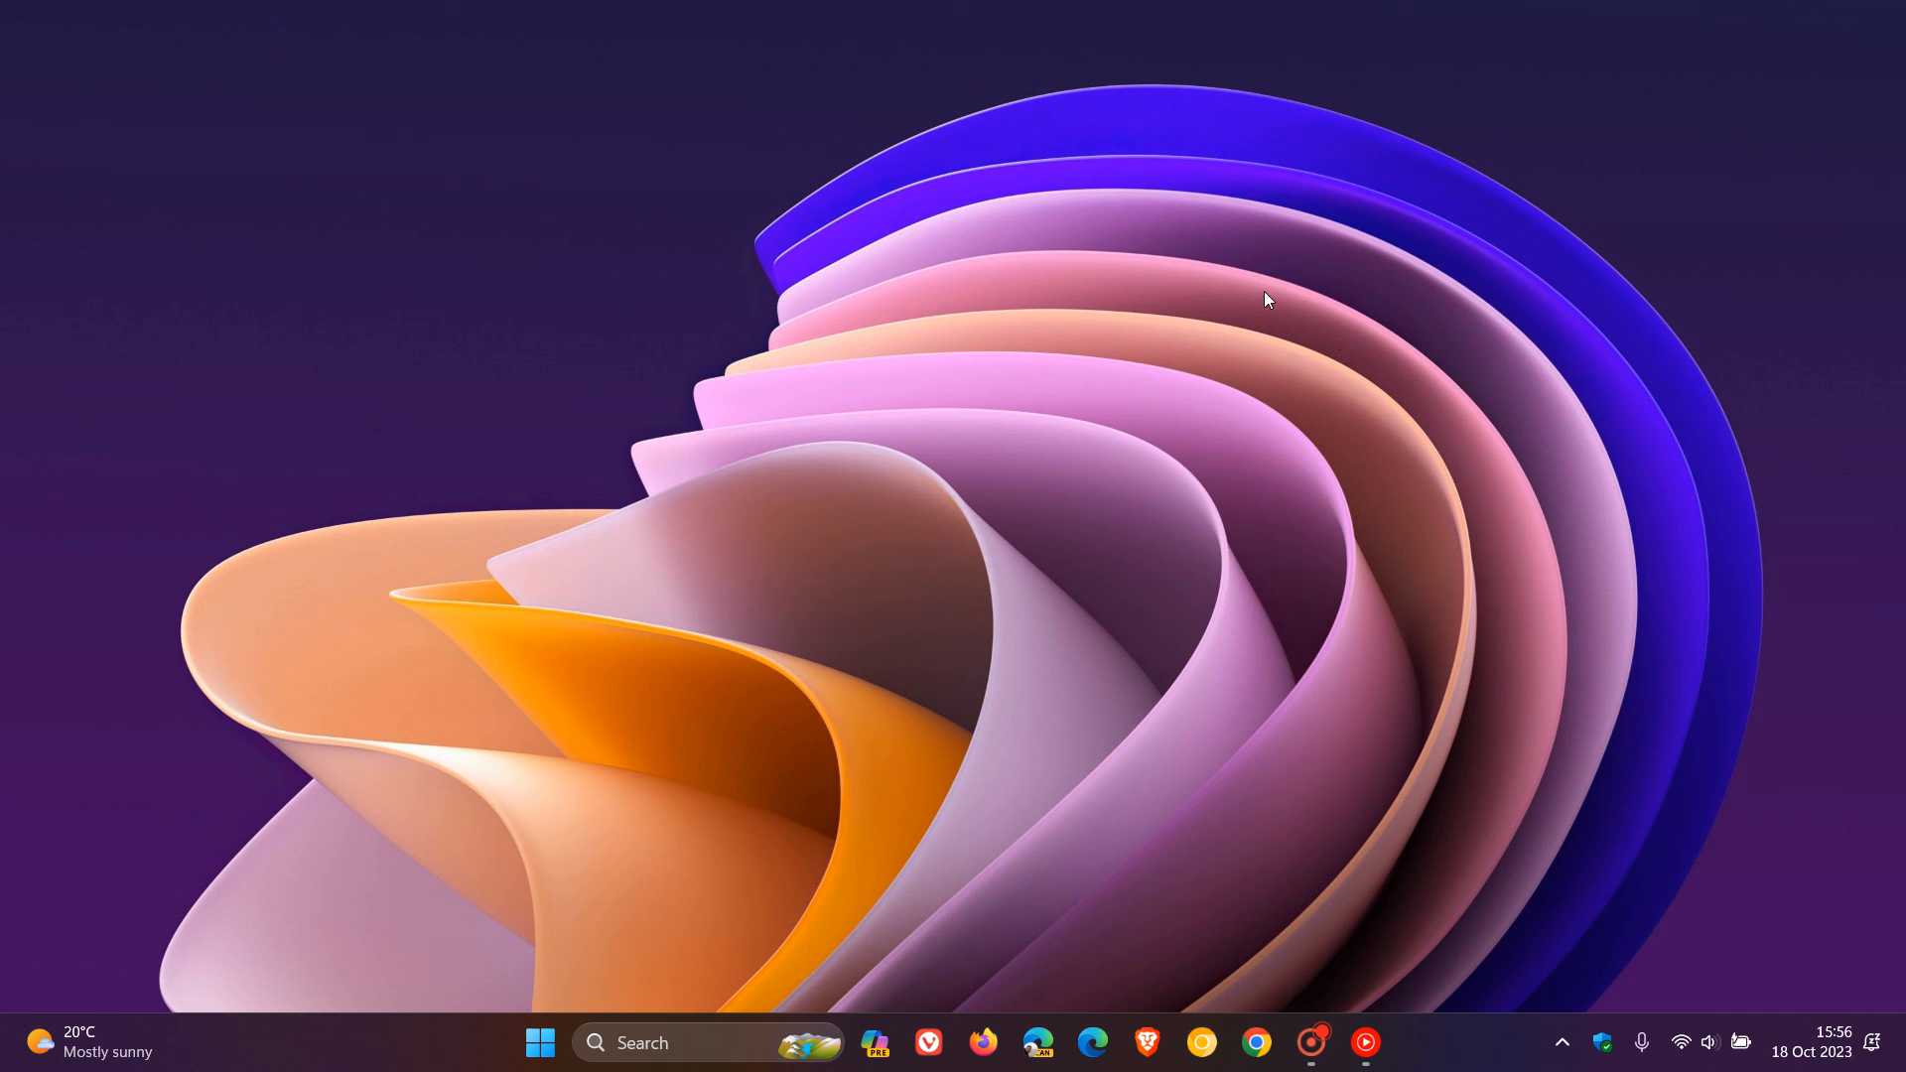
{"action": "mouse_move", "coordinate": [1287, 405]}
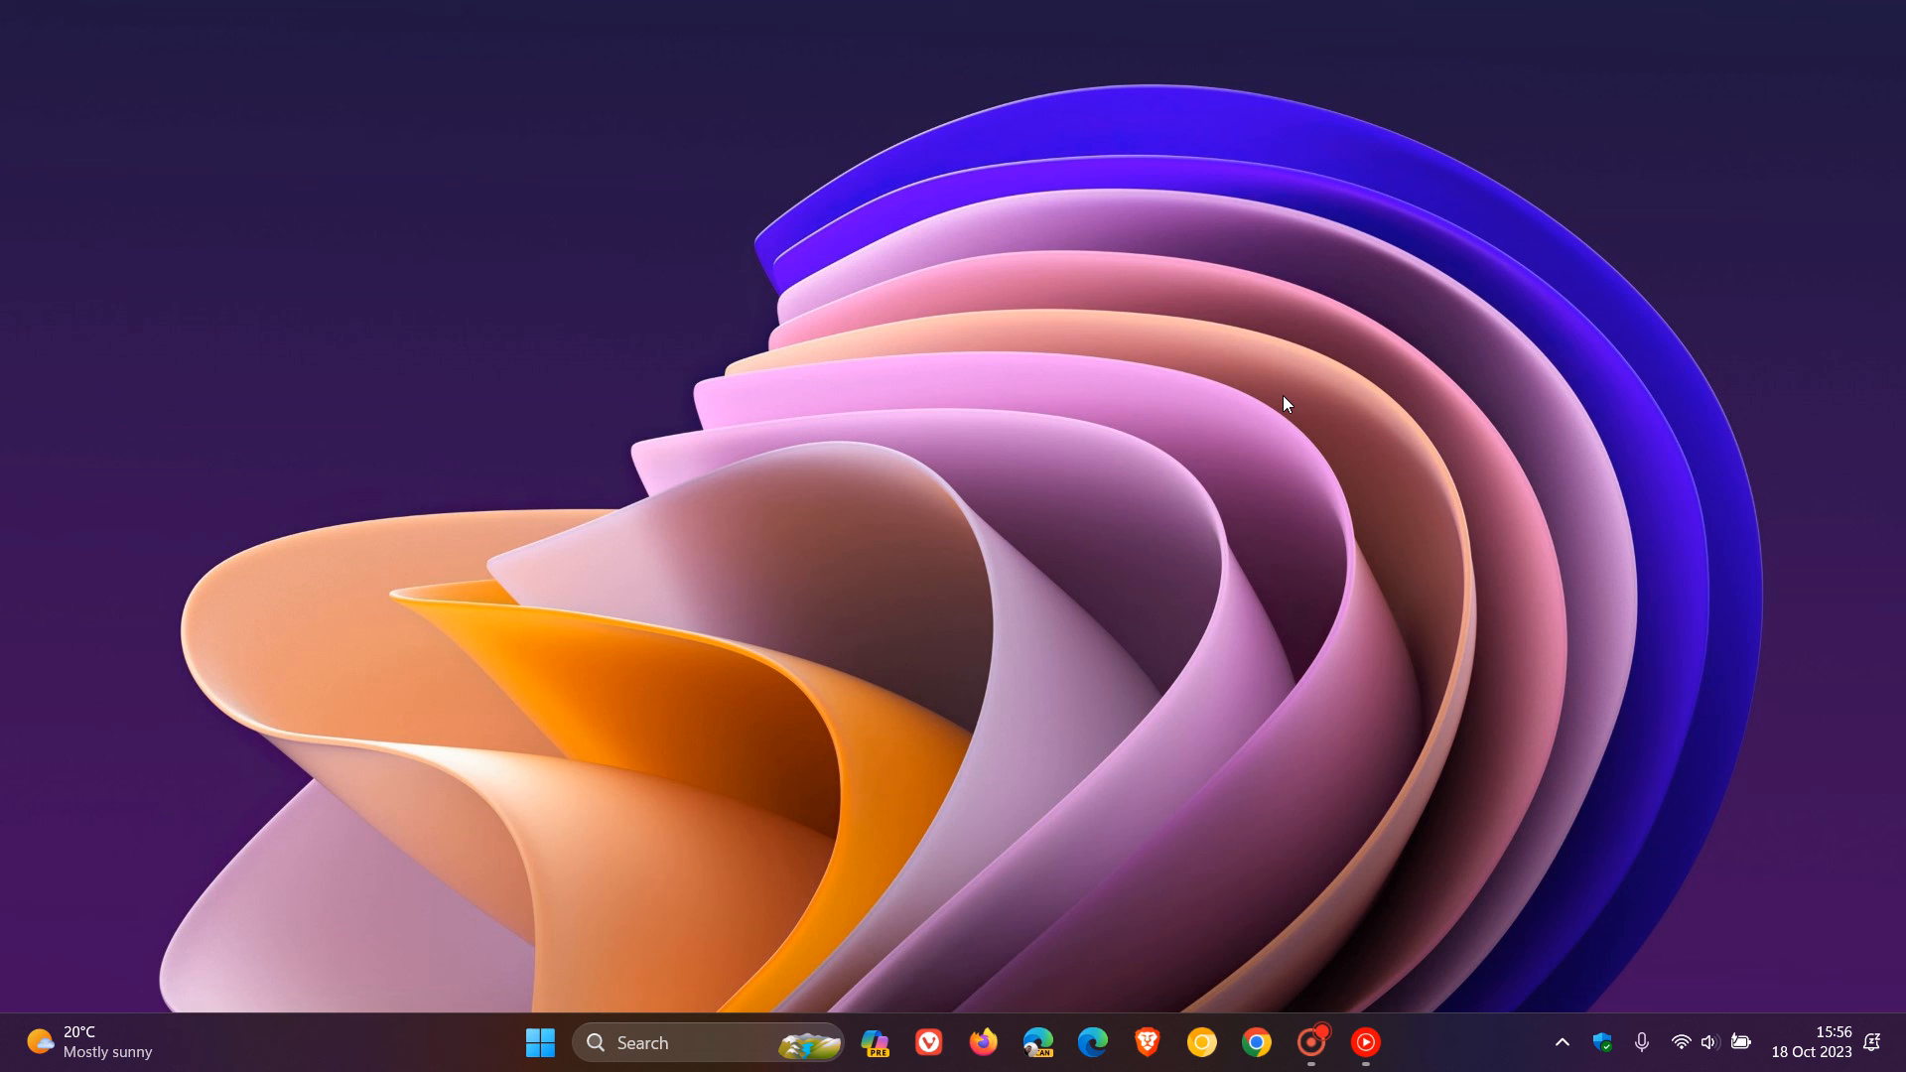